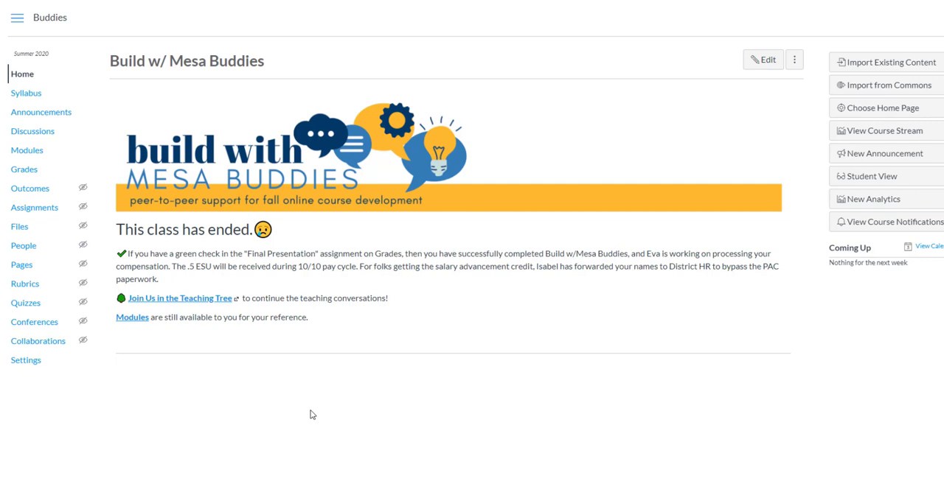
{"action": "mouse_move", "coordinate": [464, 340]}
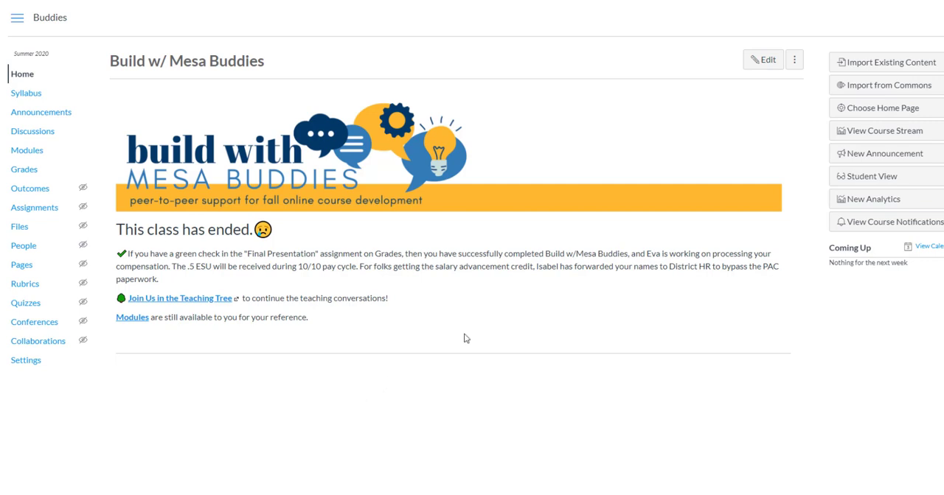
{"action": "mouse_move", "coordinate": [426, 412]}
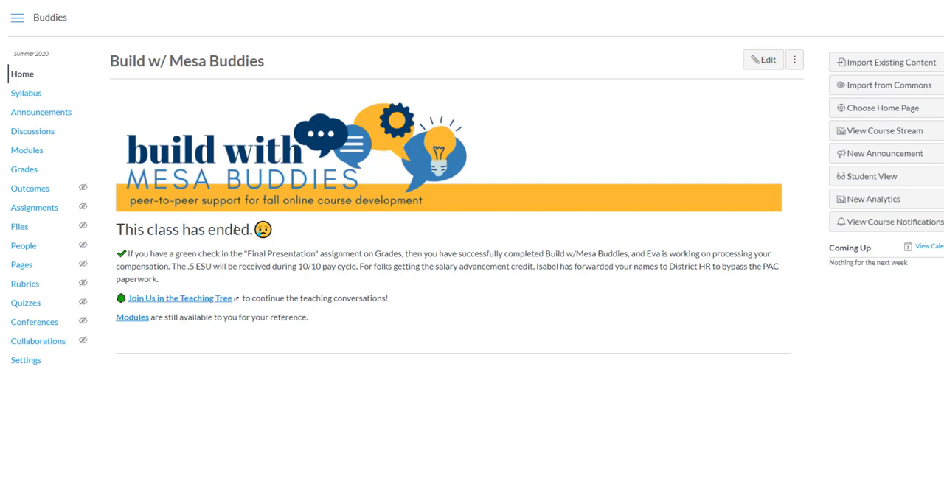
{"action": "mouse_move", "coordinate": [199, 216]}
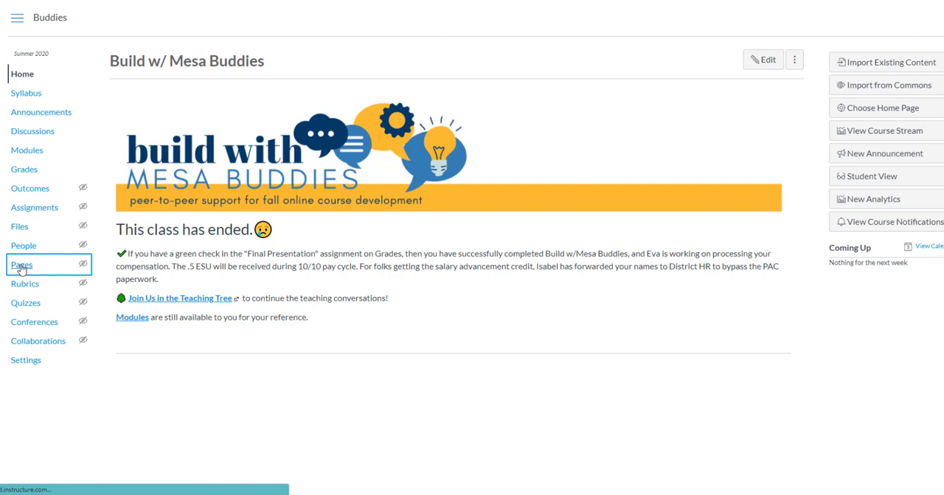
Step: Show all course pages and scroll to the Home and Home | Week entries
{"action": "left_click", "coordinate": [21, 265]}
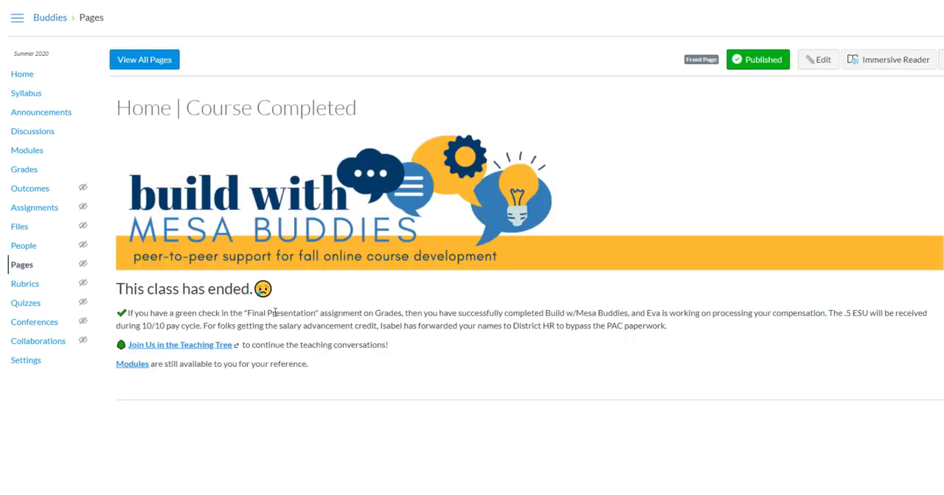
{"action": "mouse_move", "coordinate": [144, 59]}
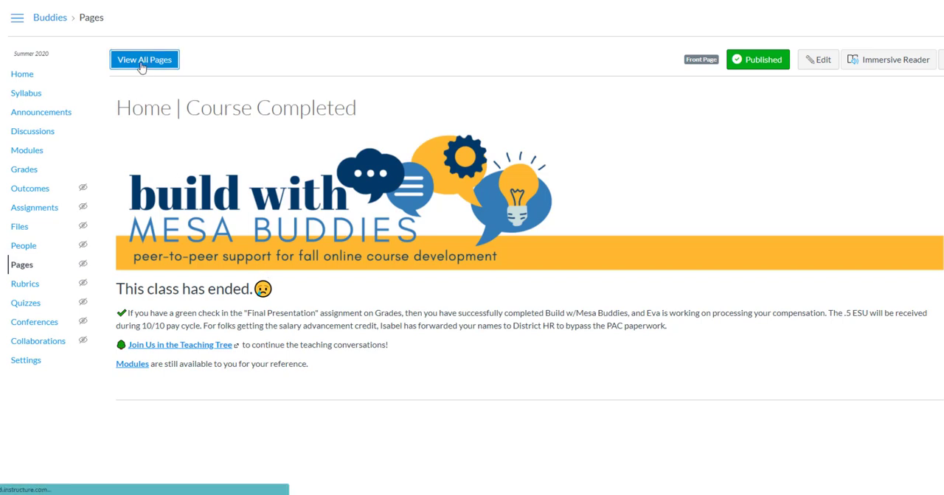
{"action": "left_click", "coordinate": [145, 59]}
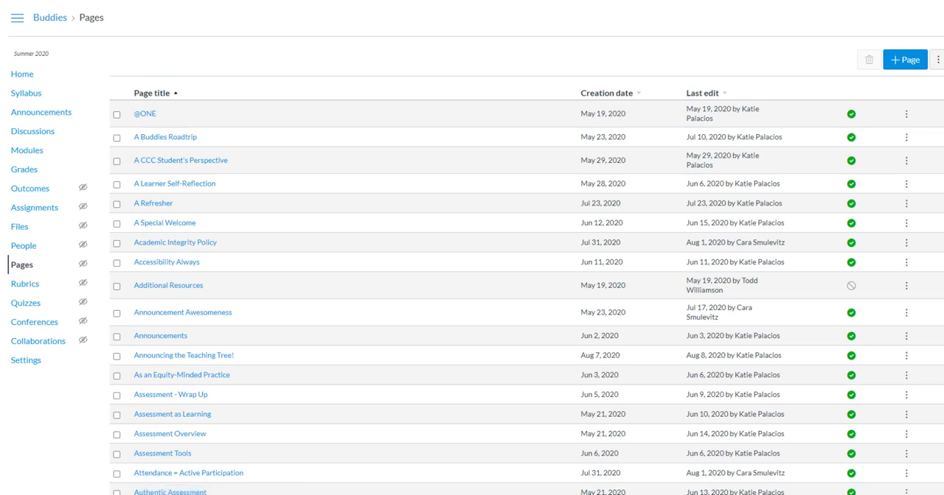
{"action": "scroll", "scroll_direction": "down", "scroll_amount": 3}
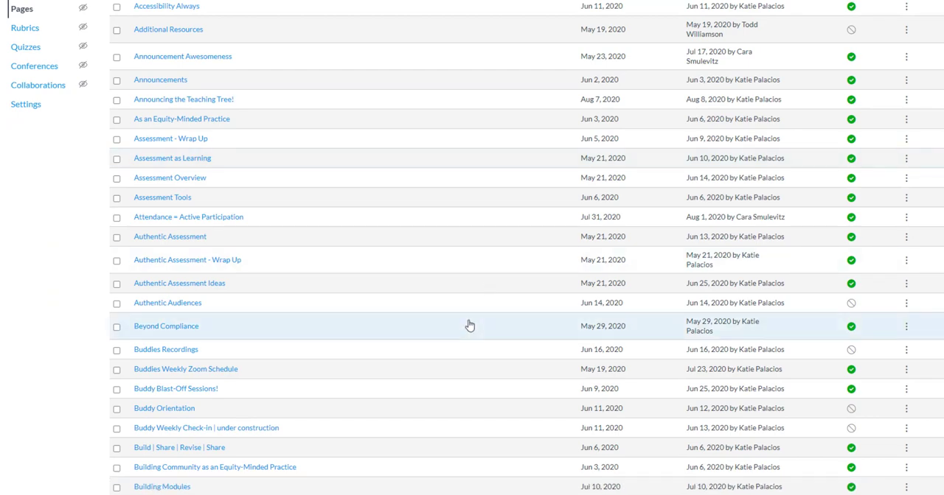
{"action": "scroll", "scroll_direction": "down", "scroll_amount": 3}
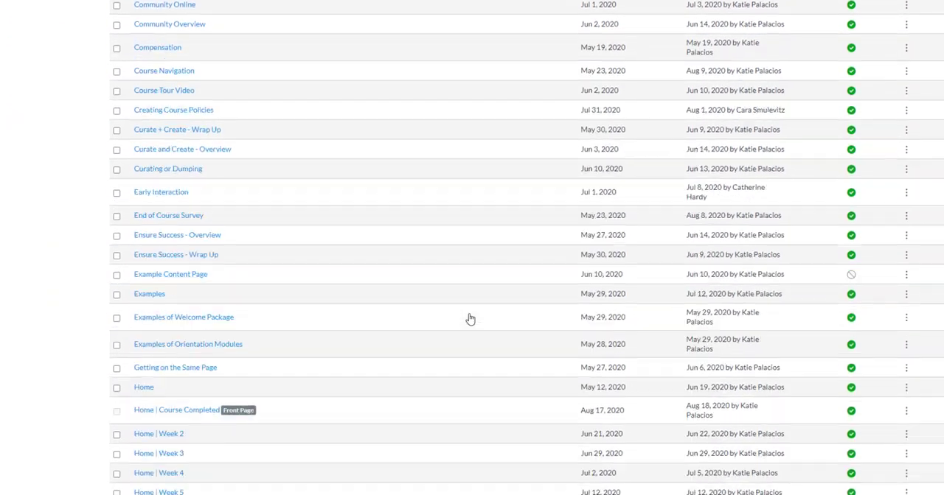
{"action": "scroll", "scroll_direction": "down", "scroll_amount": 3}
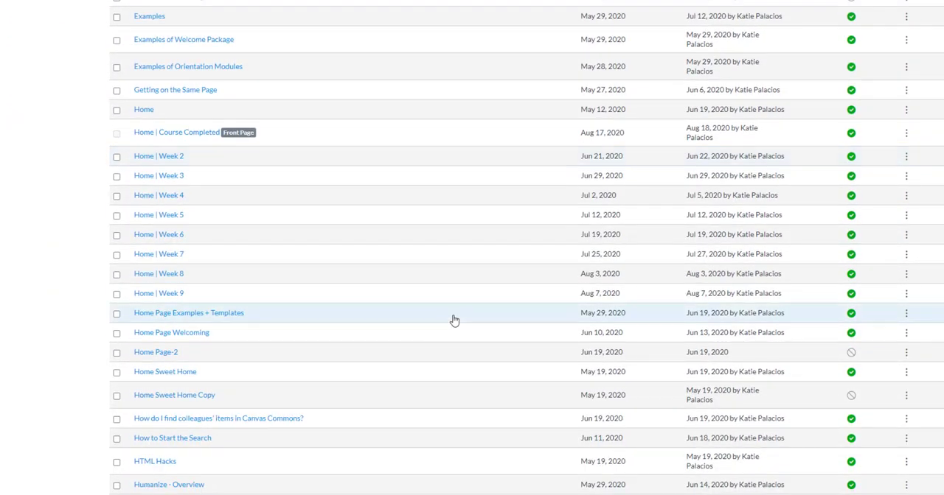
{"action": "mouse_move", "coordinate": [233, 139]}
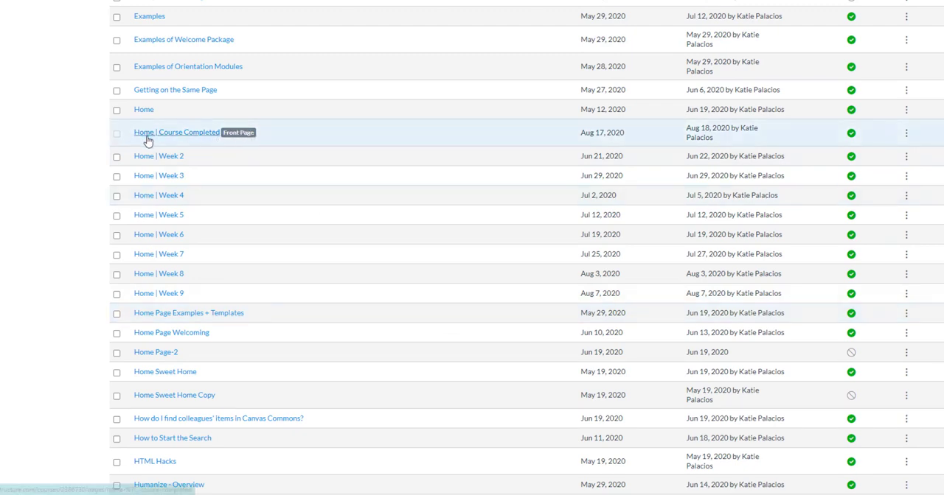
{"action": "mouse_move", "coordinate": [244, 136]}
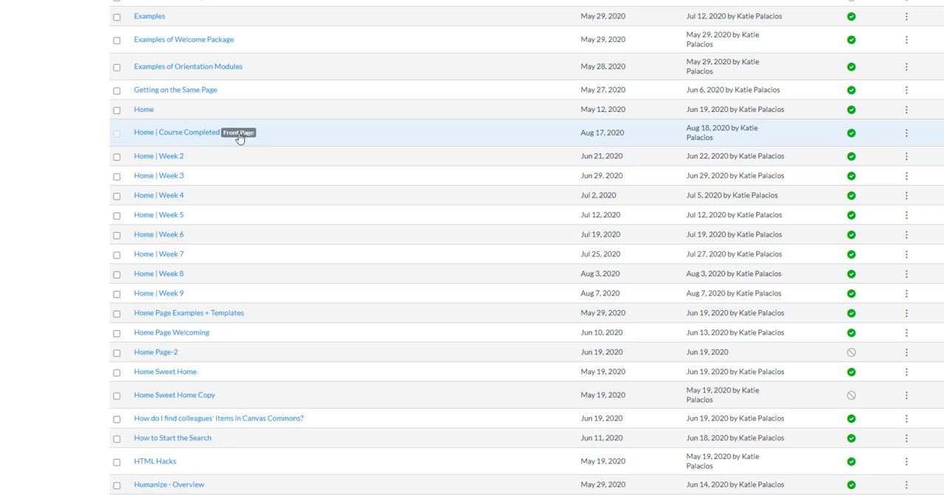
{"action": "mouse_move", "coordinate": [145, 109]}
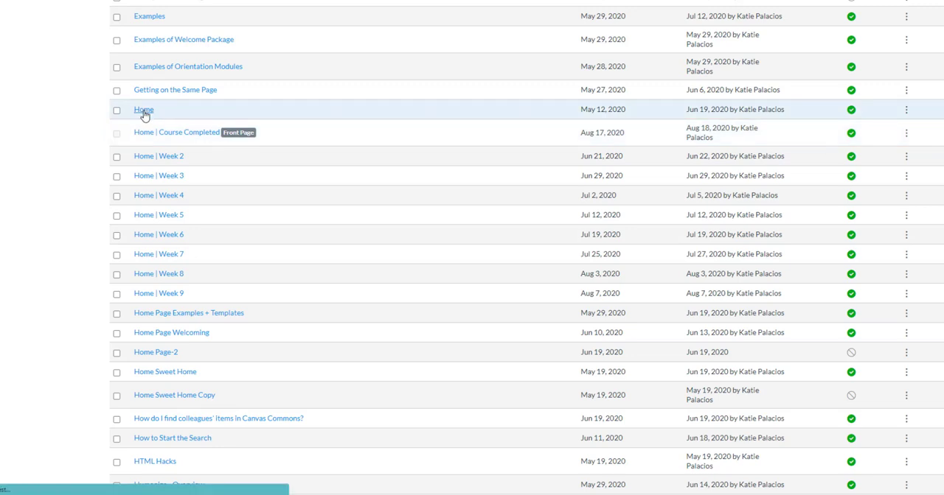
Step: View the original Home page's banner, welcome text and weekly schedule
{"action": "left_click", "coordinate": [145, 110]}
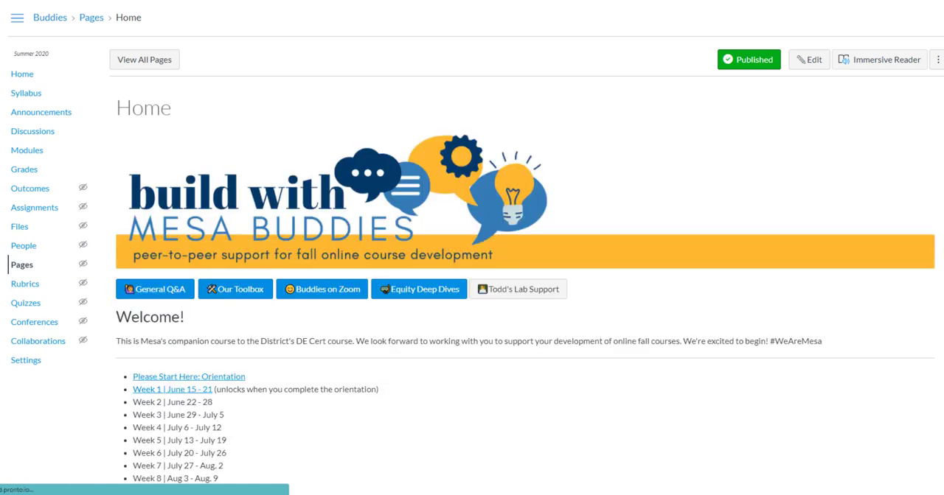
{"action": "scroll", "scroll_direction": "down", "scroll_amount": 3}
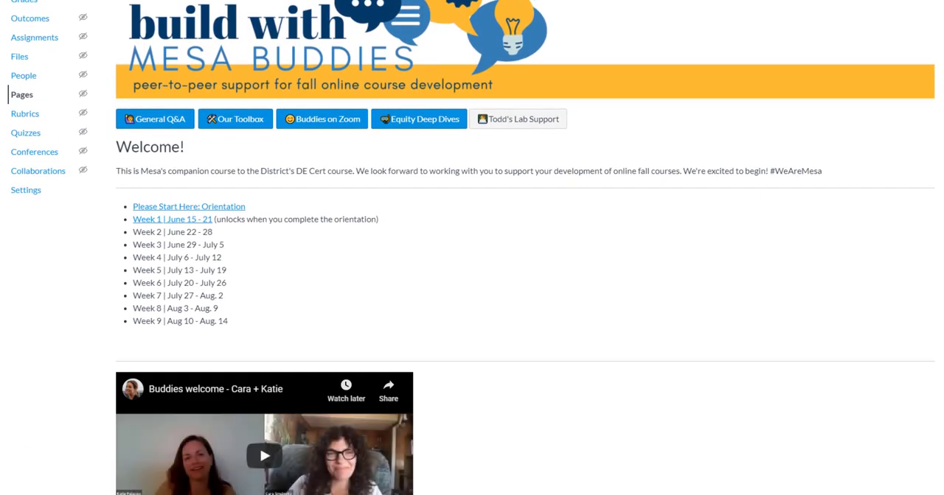
{"action": "scroll", "scroll_direction": "down", "scroll_amount": 3}
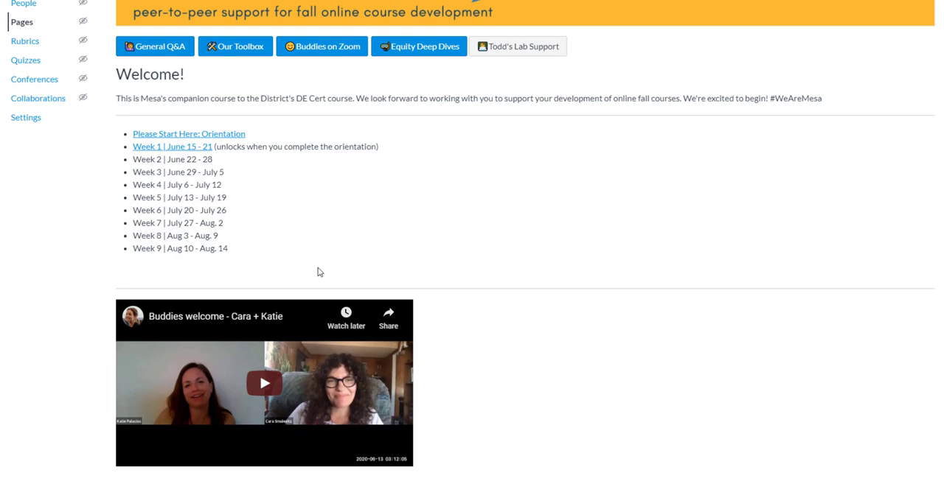
{"action": "mouse_move", "coordinate": [173, 147]}
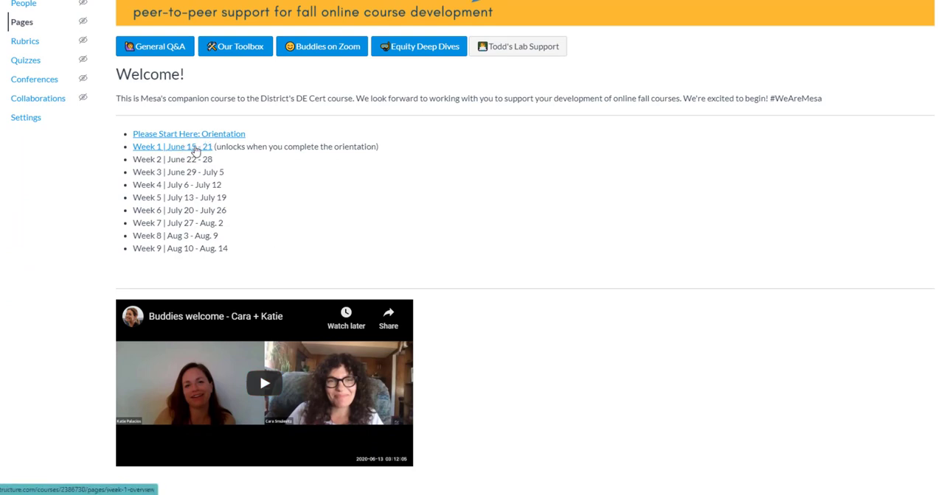
{"action": "mouse_move", "coordinate": [186, 266]}
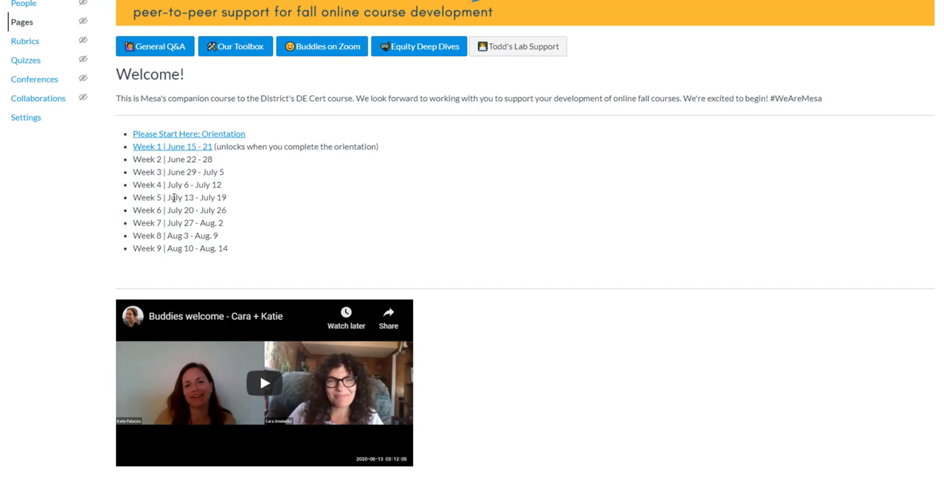
{"action": "scroll", "scroll_direction": "up", "scroll_amount": 3}
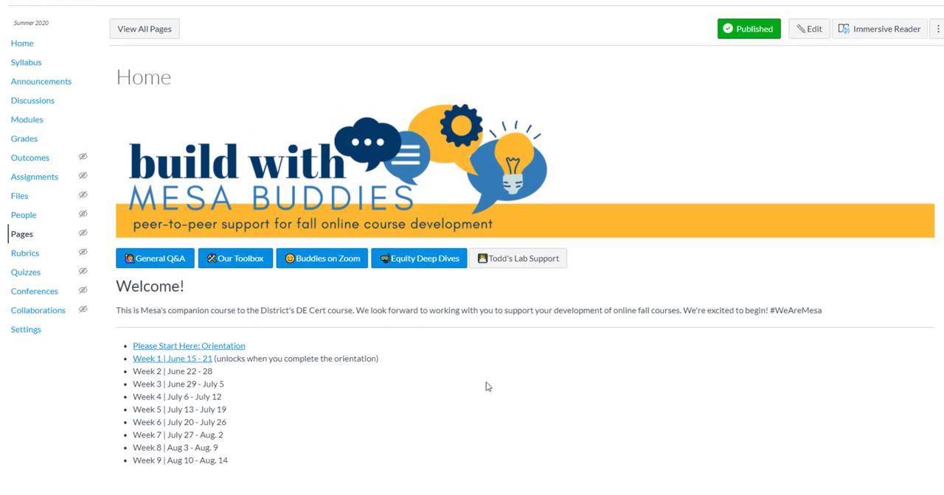
{"action": "mouse_move", "coordinate": [403, 401]}
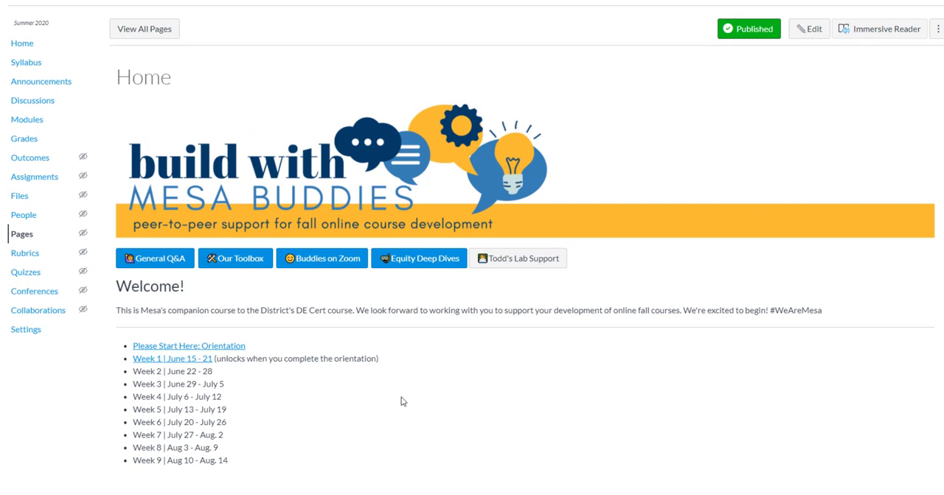
{"action": "mouse_move", "coordinate": [401, 392]}
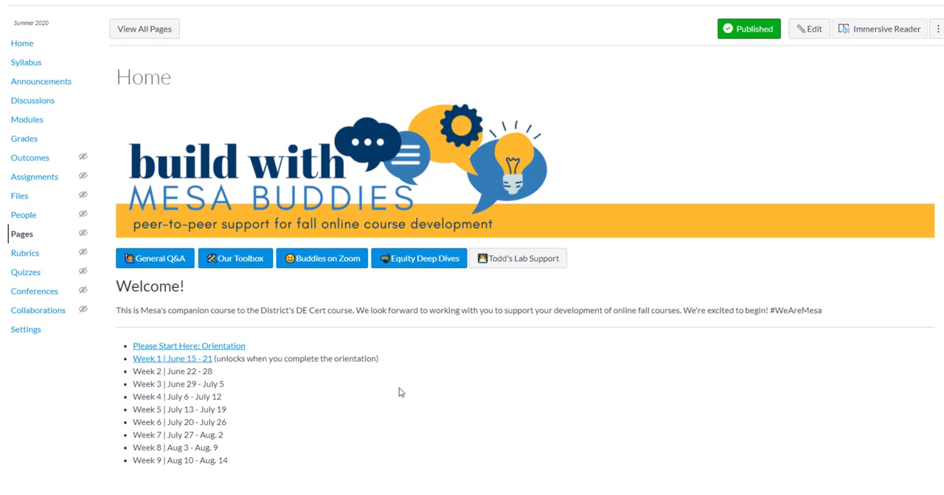
{"action": "mouse_move", "coordinate": [145, 29]}
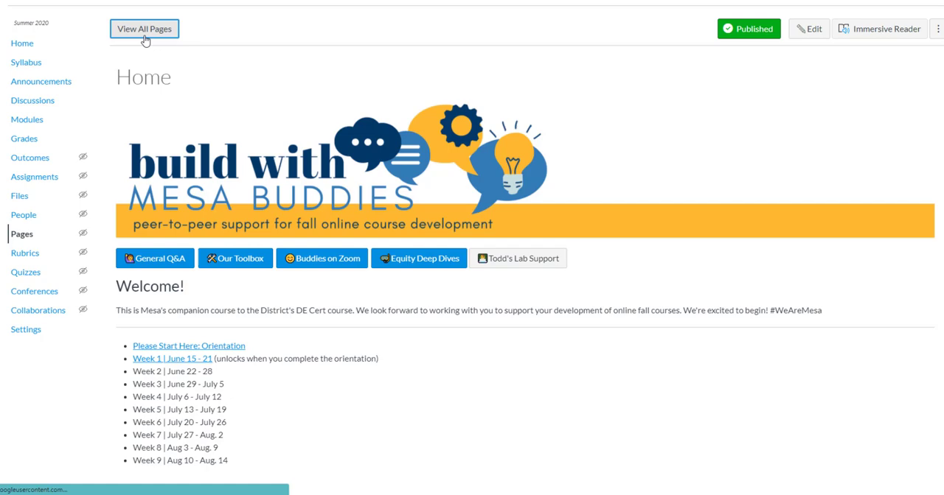
Step: Return to the pages list and scroll to the Home and Home | Week rows
{"action": "left_click", "coordinate": [145, 30]}
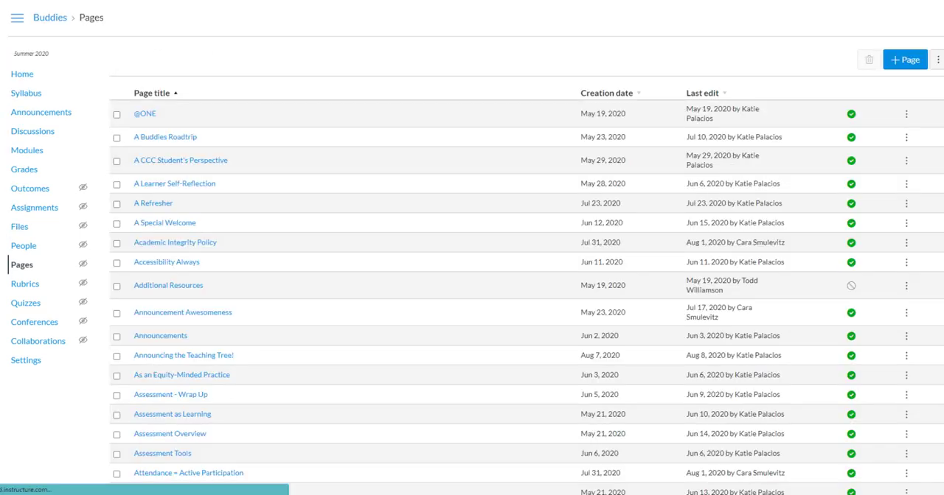
{"action": "scroll", "scroll_direction": "down", "scroll_amount": 3}
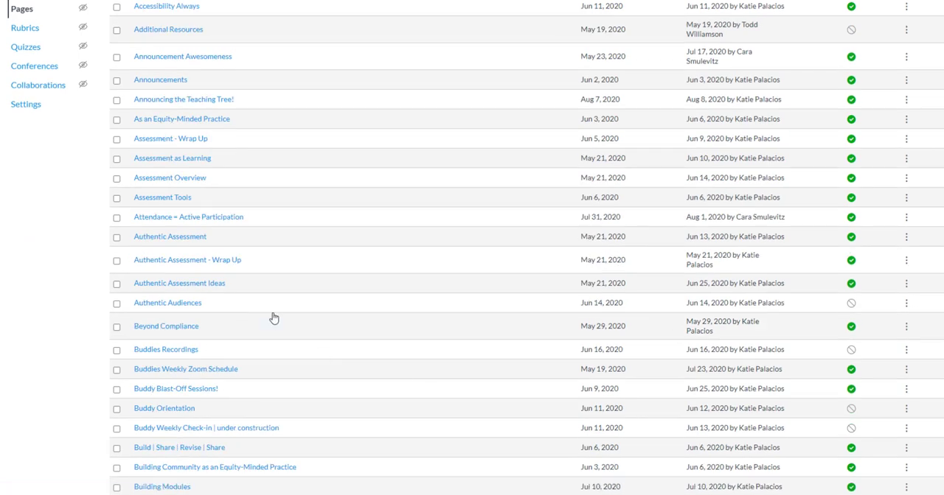
{"action": "scroll", "scroll_direction": "down", "scroll_amount": 3}
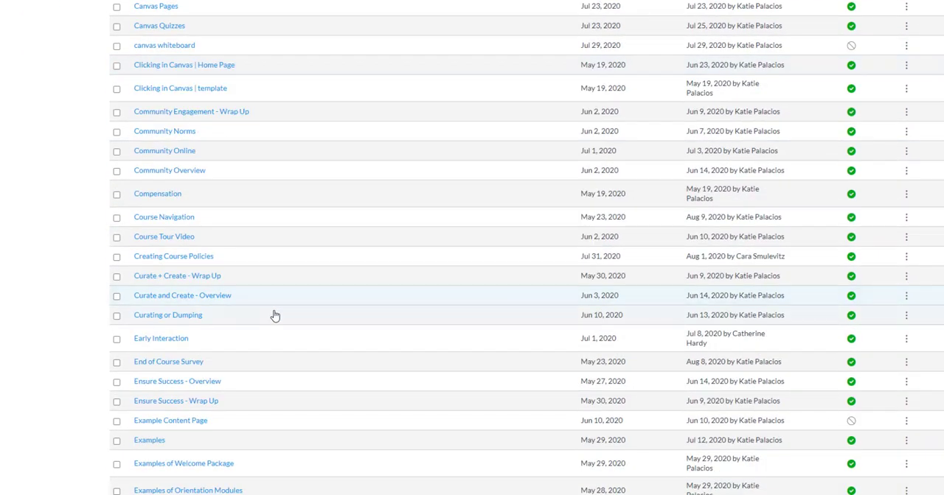
{"action": "scroll", "scroll_direction": "down", "scroll_amount": 3}
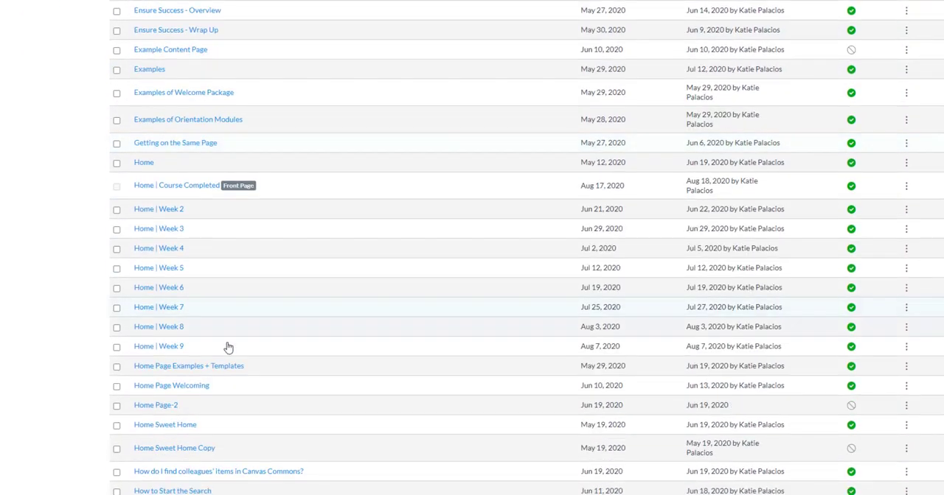
{"action": "mouse_move", "coordinate": [183, 198]}
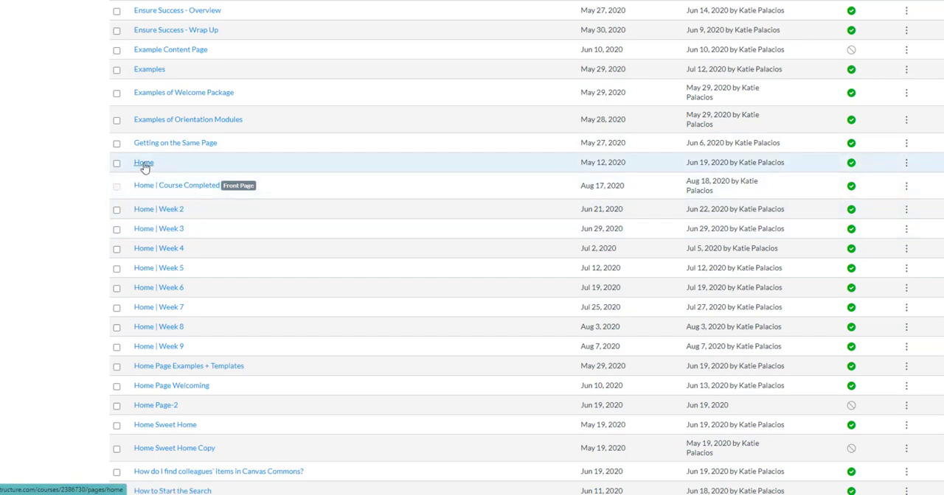
{"action": "mouse_move", "coordinate": [436, 162]}
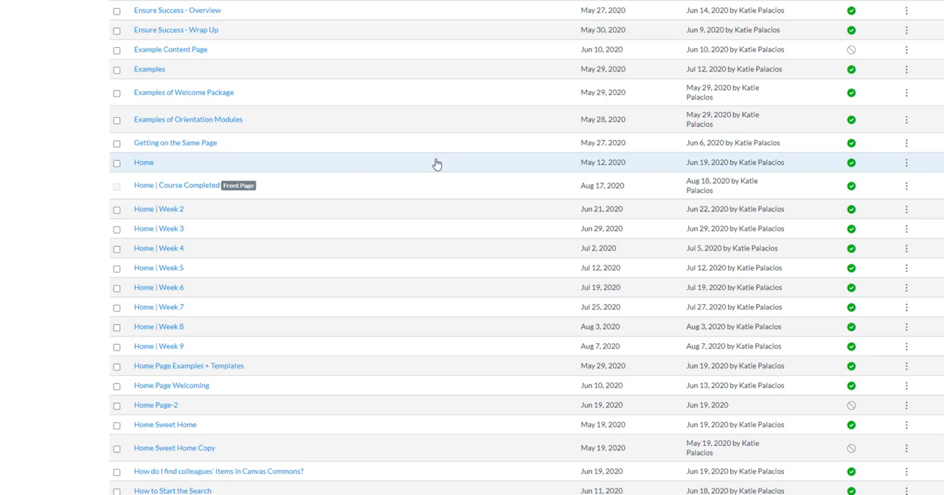
Step: Duplicate the Home page from its actions menu and view the new Home Copy page
{"action": "left_click", "coordinate": [906, 163]}
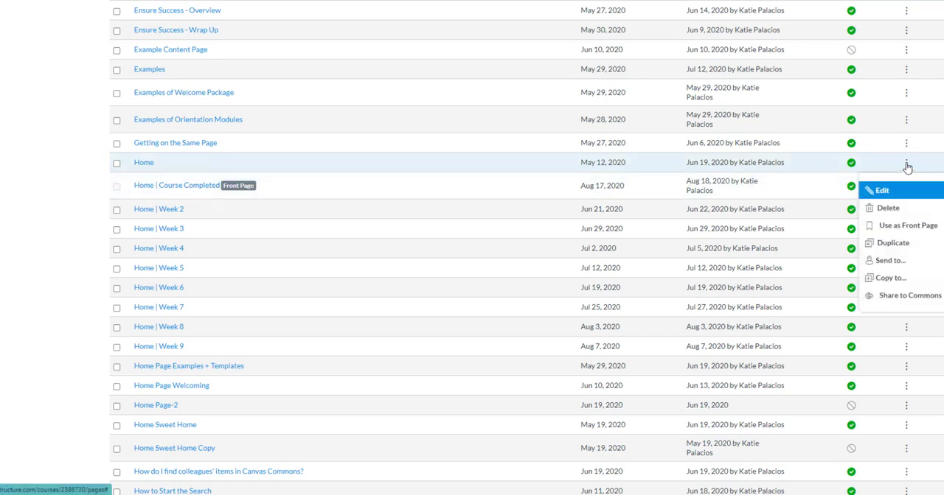
{"action": "mouse_move", "coordinate": [894, 208]}
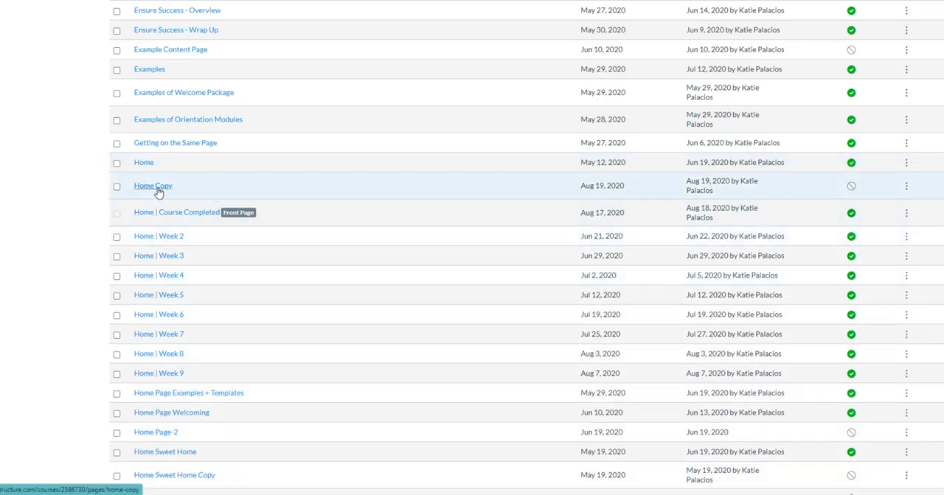
{"action": "mouse_move", "coordinate": [162, 213]}
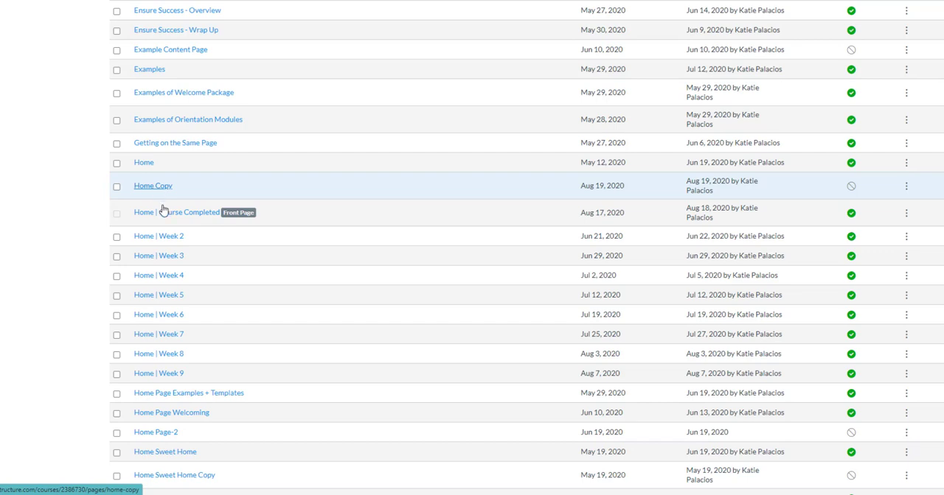
{"action": "mouse_move", "coordinate": [153, 189]}
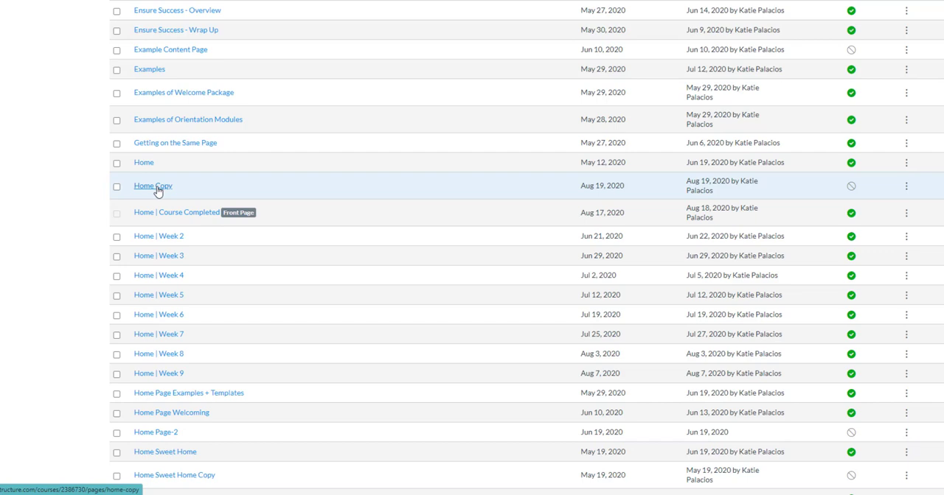
{"action": "mouse_move", "coordinate": [158, 315]}
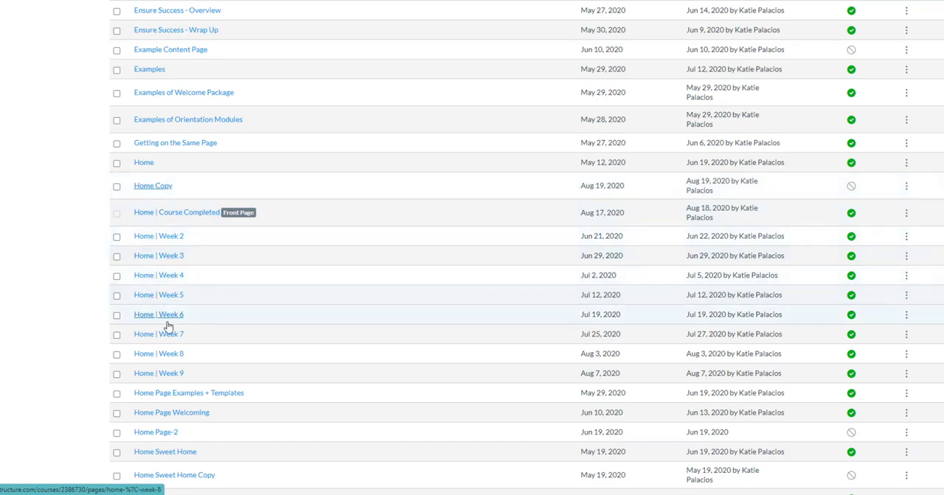
{"action": "mouse_move", "coordinate": [154, 186]}
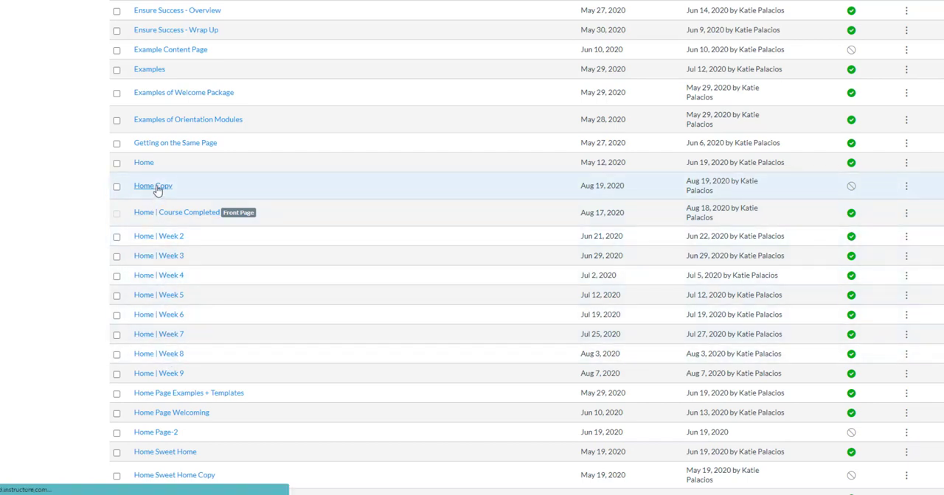
{"action": "left_click", "coordinate": [154, 186]}
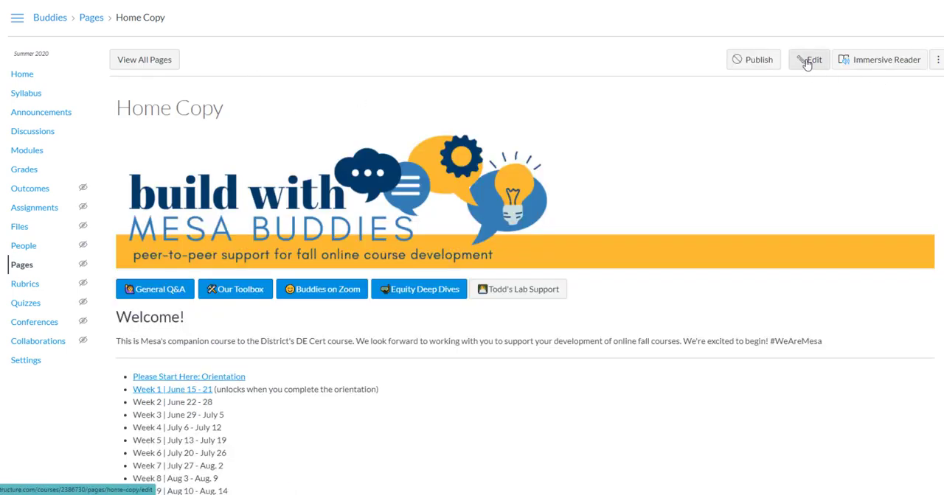
Step: Edit Home Copy, retitling it 'Home | Week X', and review its content in the editor
{"action": "left_click", "coordinate": [808, 59]}
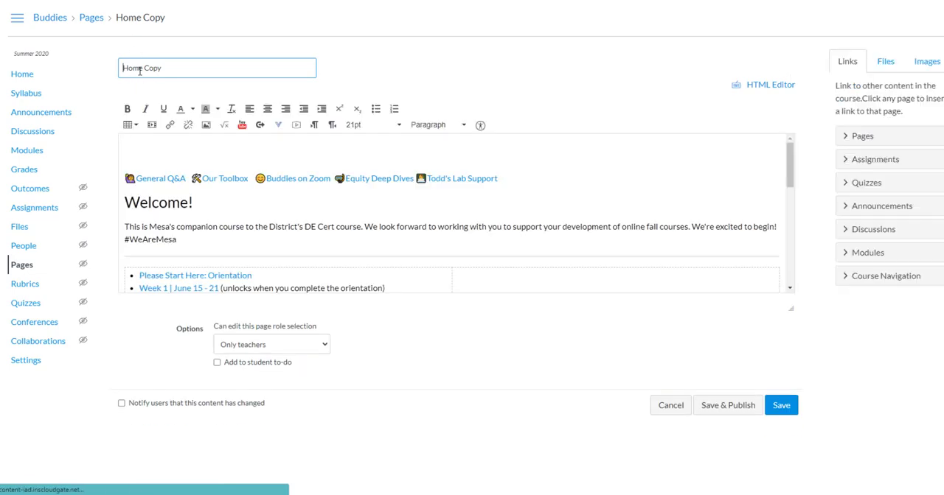
{"action": "double_click", "coordinate": [152, 68]}
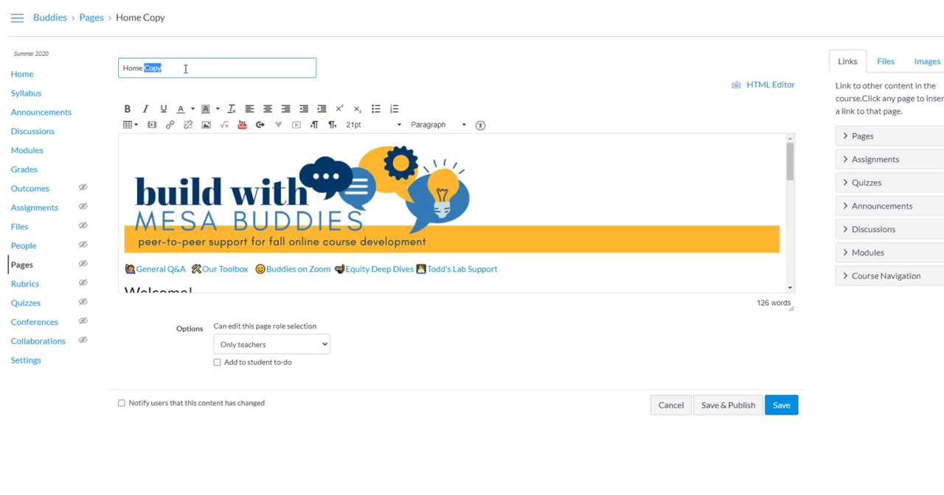
{"action": "type", "text": "| Week X"}
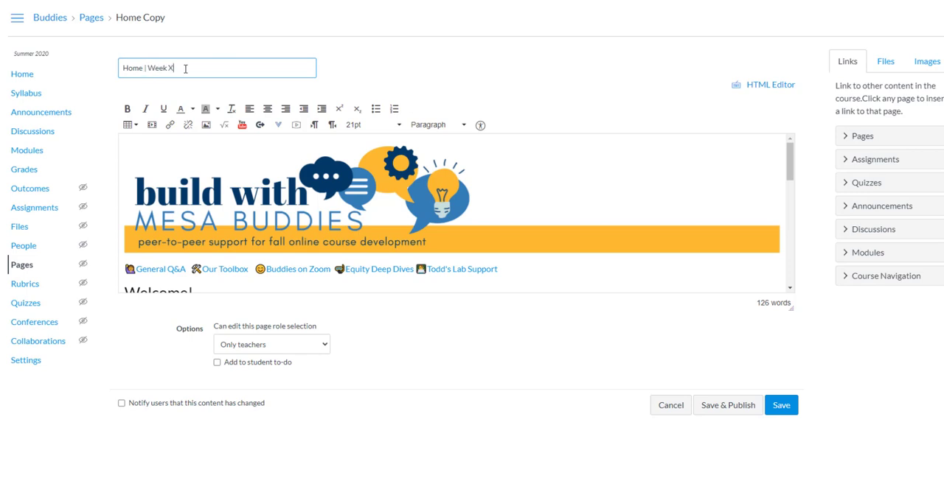
{"action": "scroll", "scroll_direction": "down", "scroll_amount": 3}
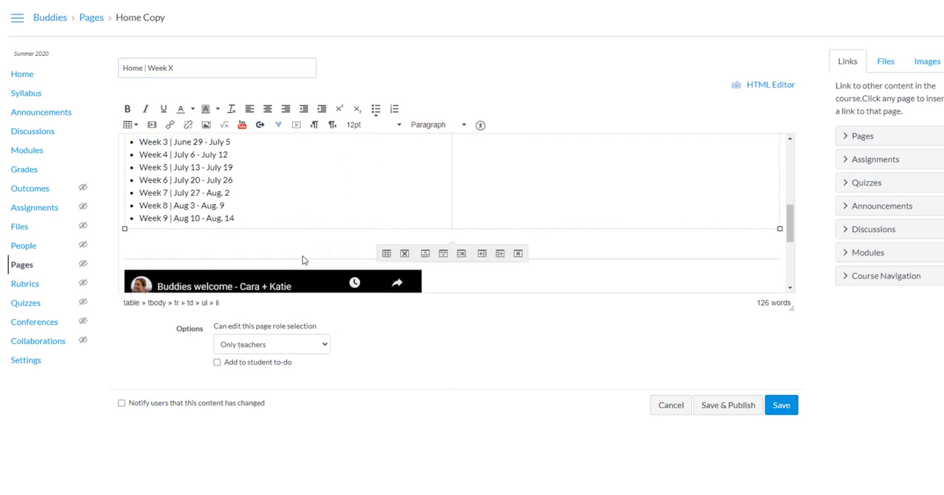
{"action": "scroll", "scroll_direction": "down", "scroll_amount": 3}
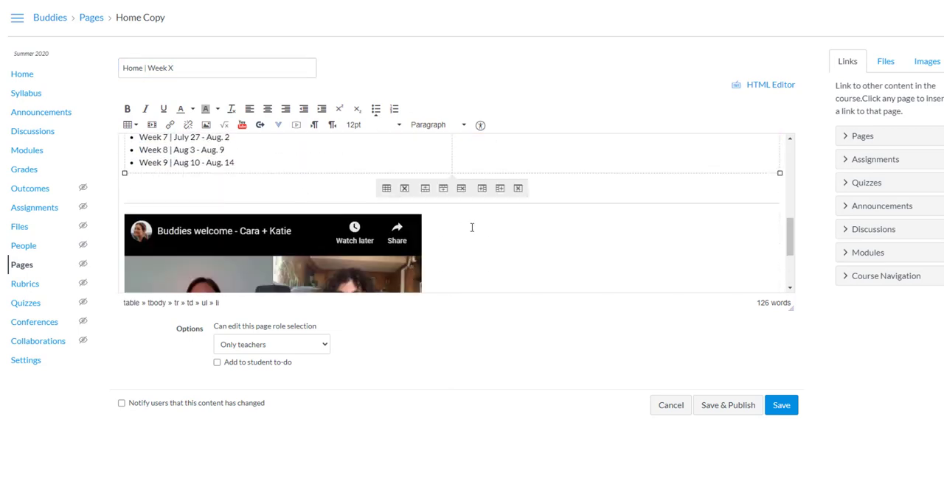
{"action": "left_click", "coordinate": [273, 251]}
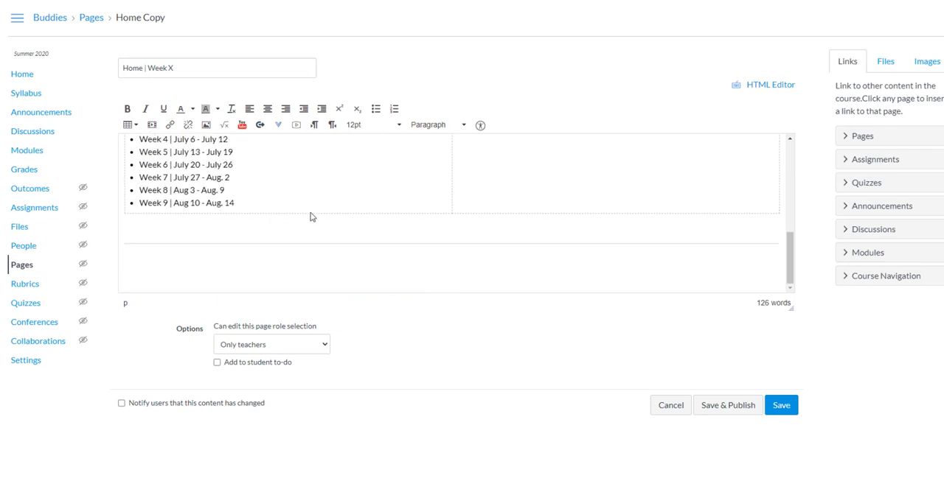
{"action": "scroll", "scroll_direction": "up", "scroll_amount": 3}
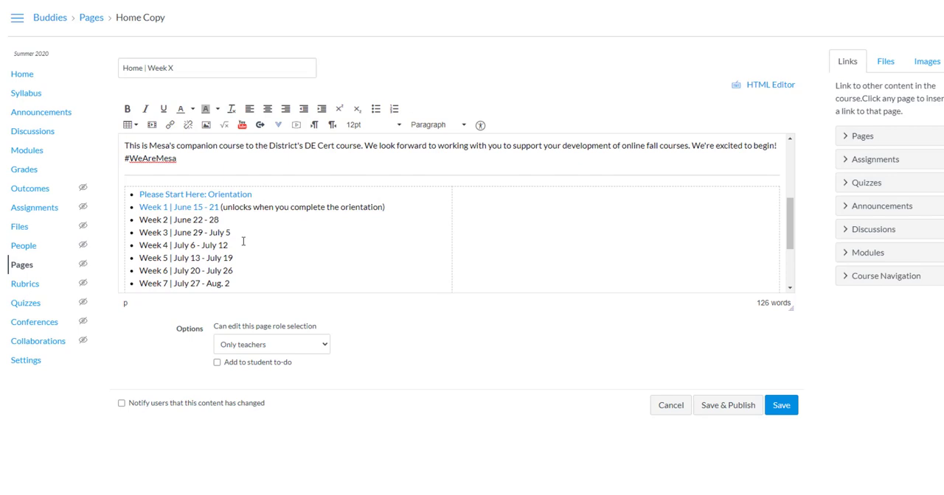
{"action": "mouse_move", "coordinate": [727, 405]}
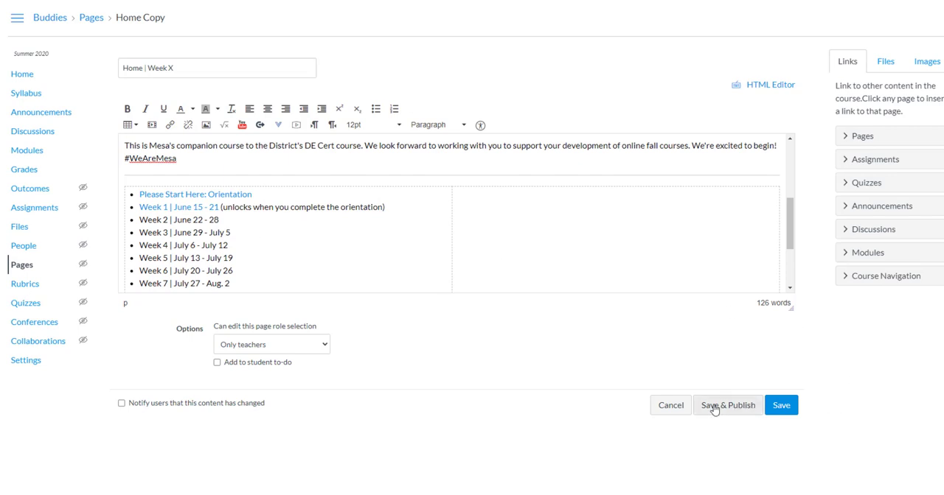
Step: Save and publish Home | Week X, then locate it in the full pages list
{"action": "left_click", "coordinate": [727, 405]}
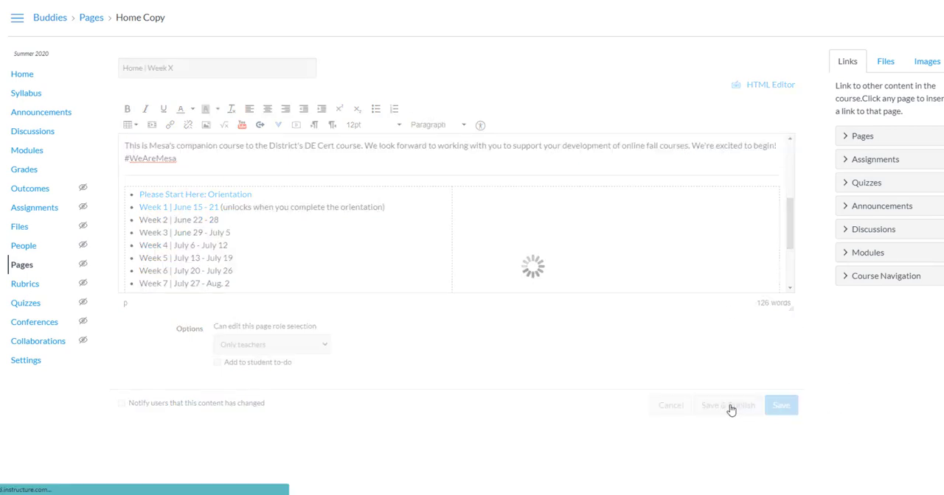
{"action": "left_click", "coordinate": [780, 404]}
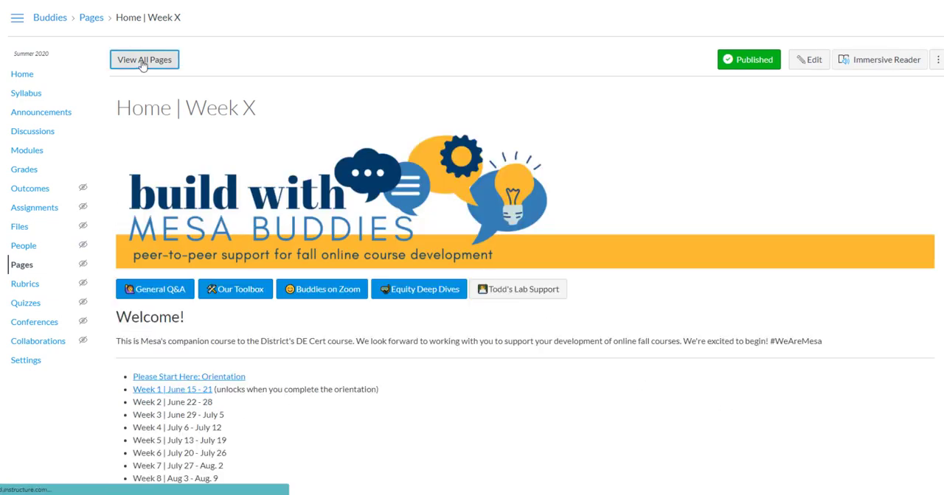
{"action": "left_click", "coordinate": [144, 59]}
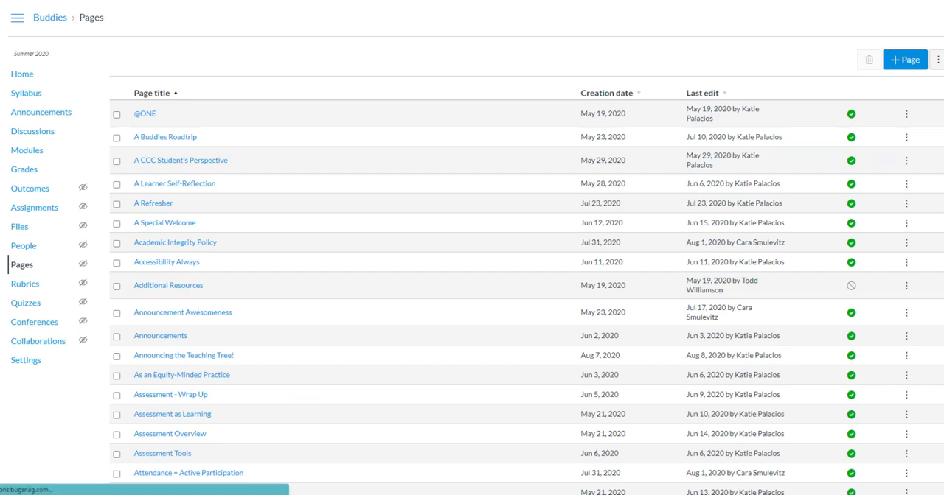
{"action": "scroll", "scroll_direction": "down", "scroll_amount": 3}
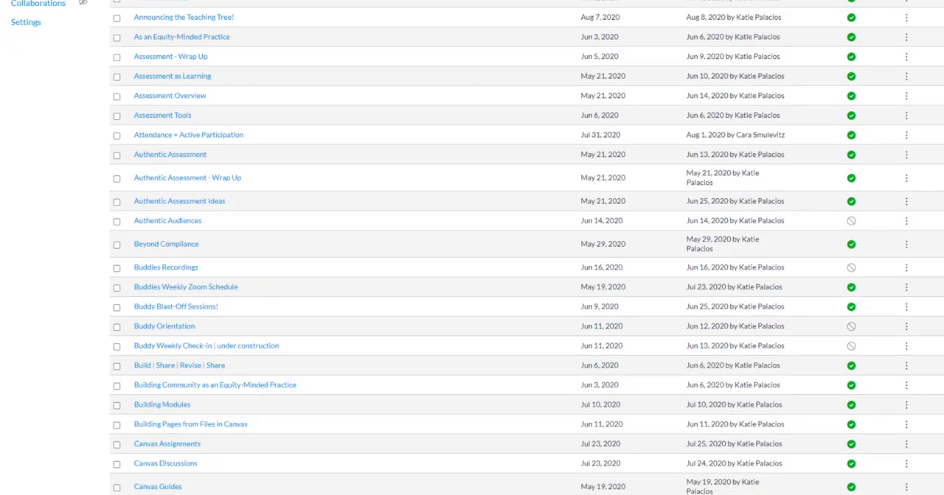
{"action": "scroll", "scroll_direction": "down", "scroll_amount": 3}
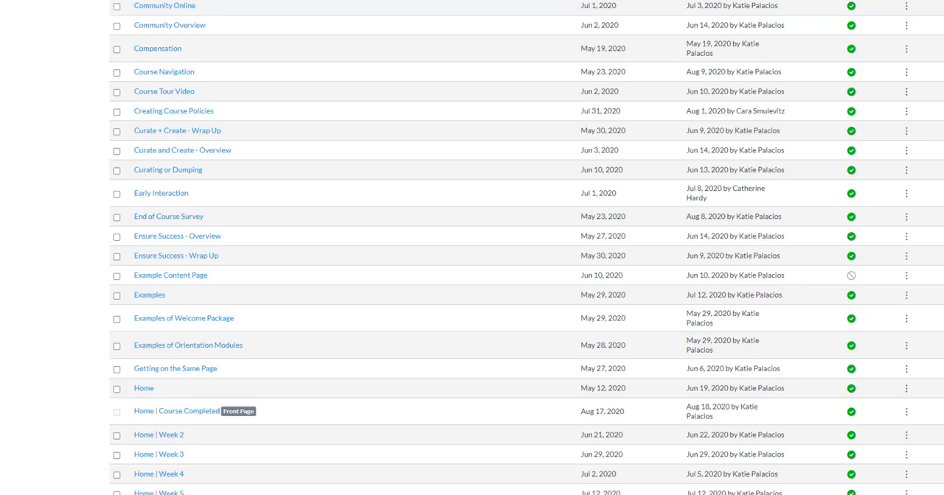
{"action": "scroll", "scroll_direction": "down", "scroll_amount": 3}
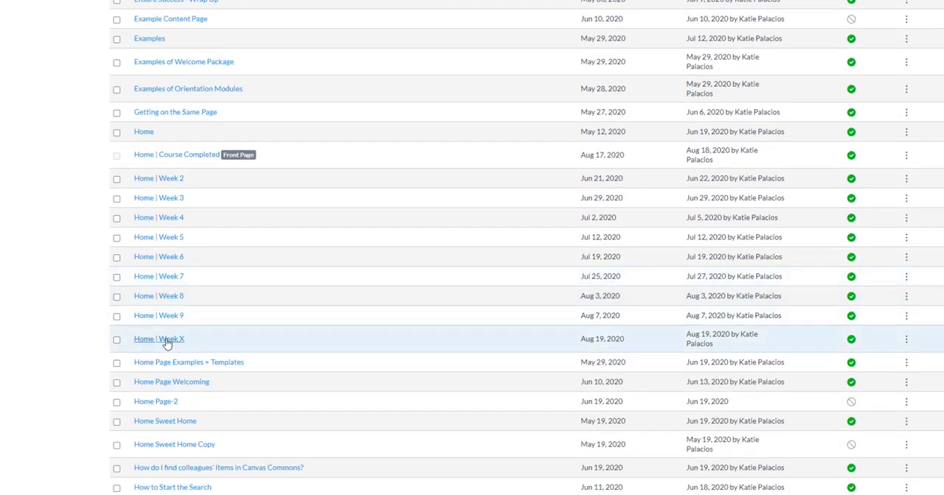
{"action": "mouse_move", "coordinate": [159, 339]}
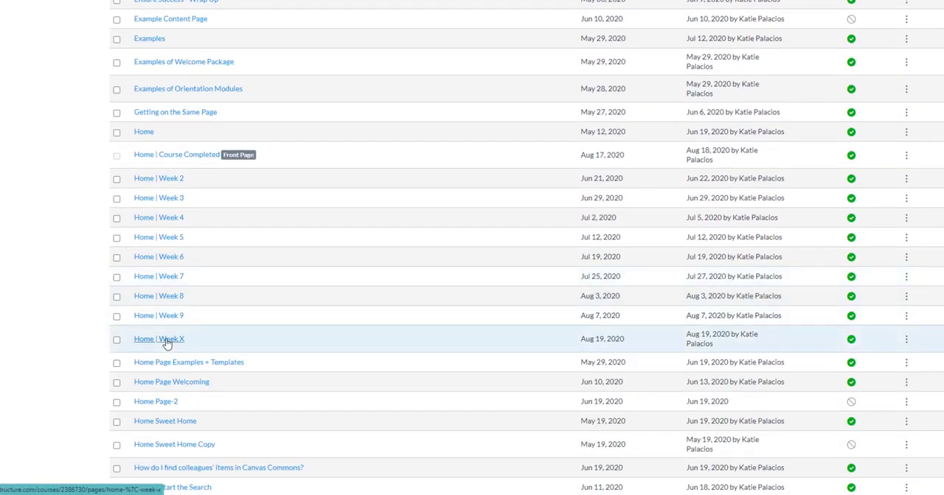
{"action": "mouse_move", "coordinate": [935, 369]}
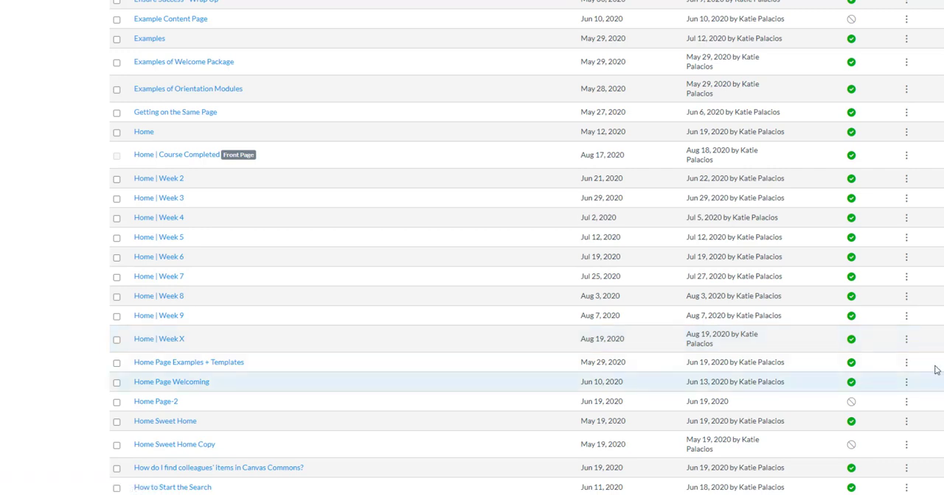
{"action": "left_click", "coordinate": [905, 339]}
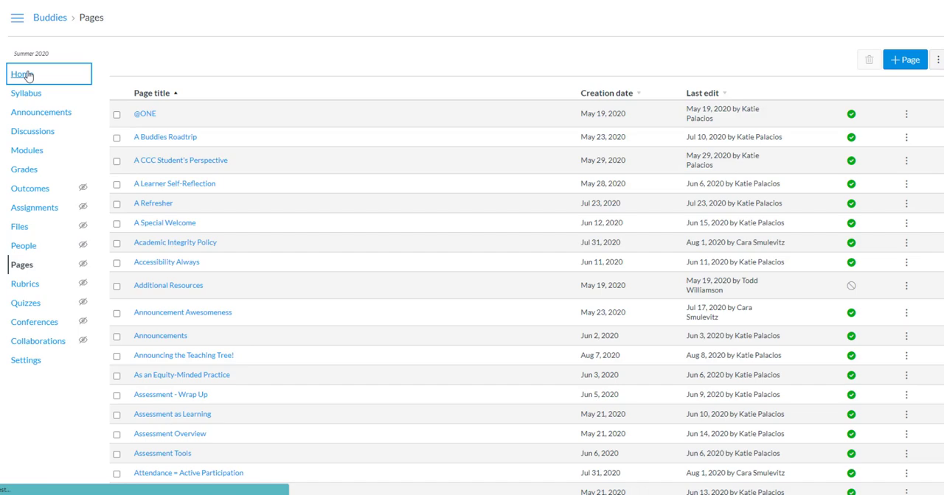
Step: Check the course home now shows Home | Week X, then reopen the full pages list
{"action": "left_click", "coordinate": [22, 74]}
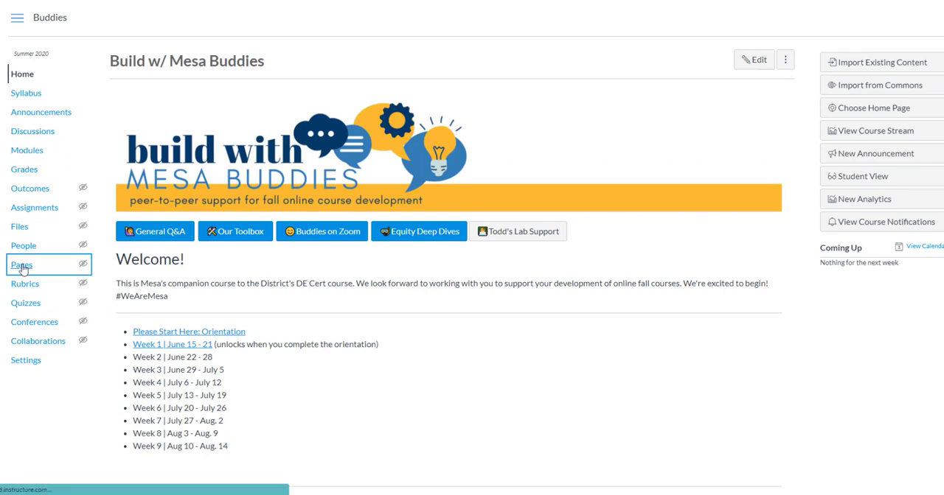
{"action": "left_click", "coordinate": [20, 264]}
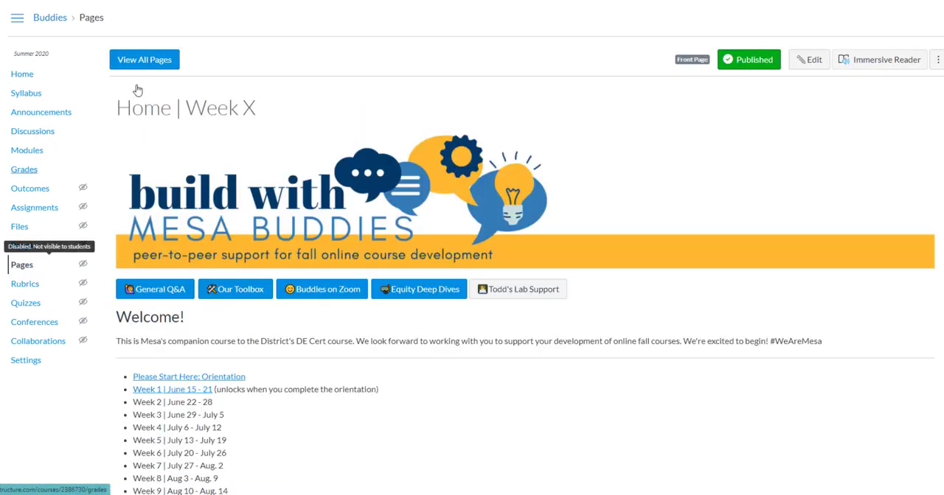
{"action": "left_click", "coordinate": [144, 59]}
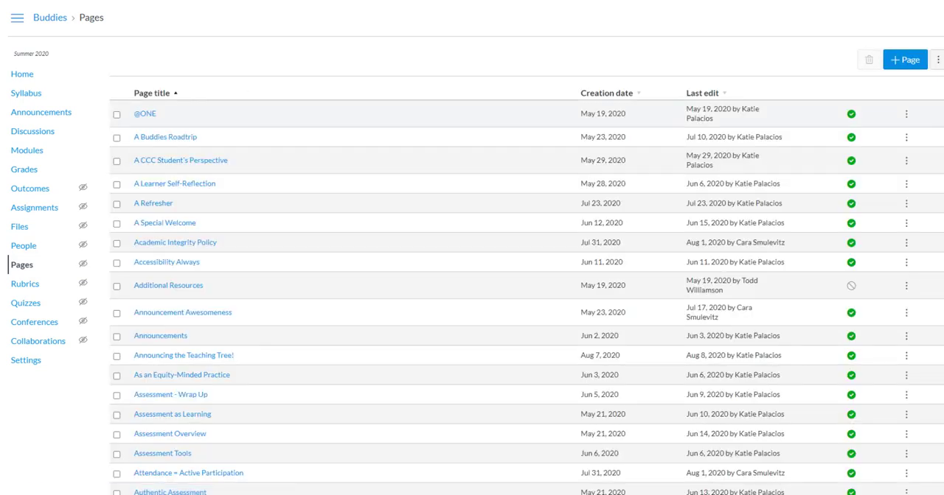
{"action": "scroll", "scroll_direction": "down", "scroll_amount": 3}
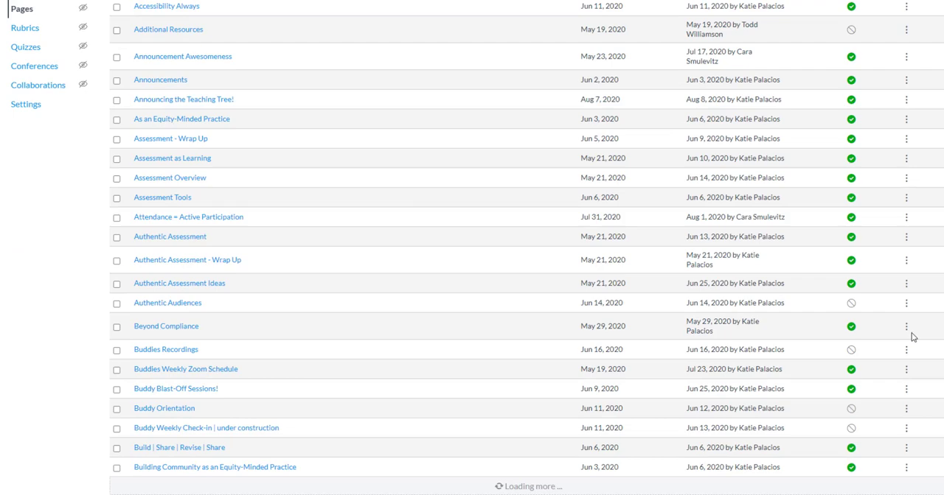
Step: Set Home | Week 4 as the course front page via Use as Front Page
{"action": "scroll", "scroll_direction": "down", "scroll_amount": 3}
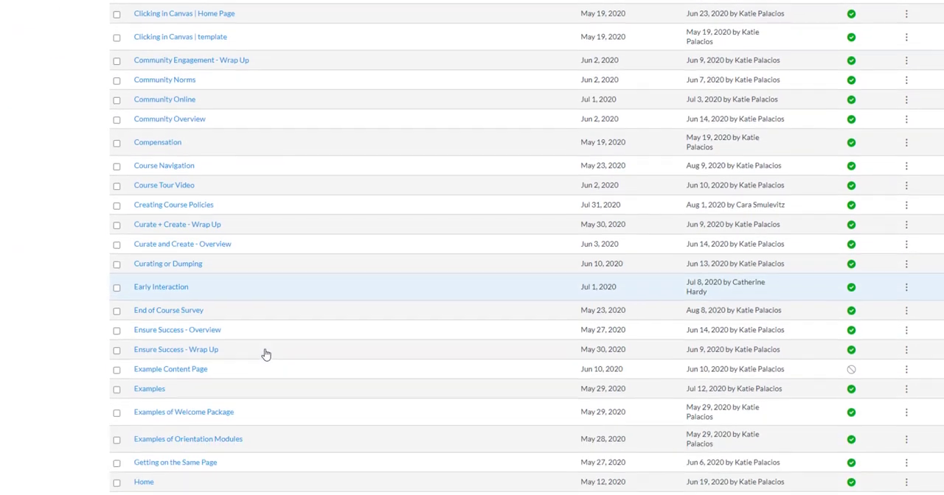
{"action": "scroll", "scroll_direction": "down", "scroll_amount": 3}
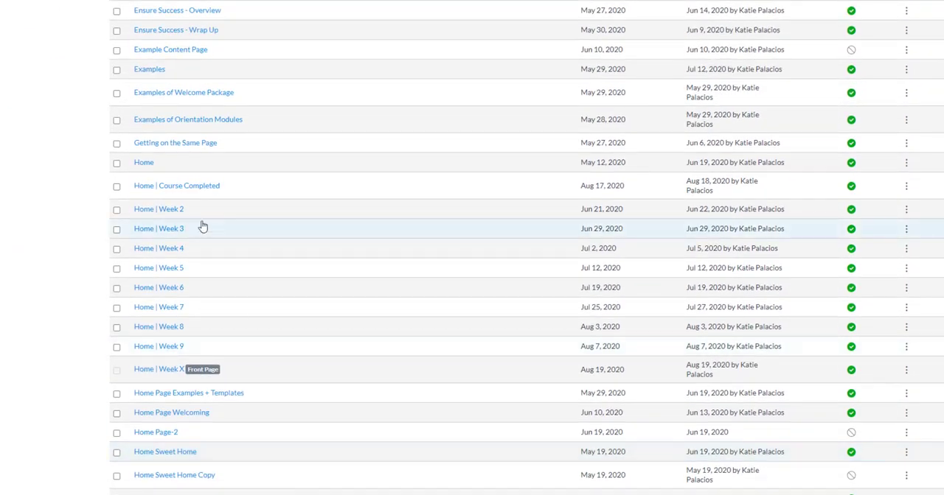
{"action": "mouse_move", "coordinate": [909, 213]}
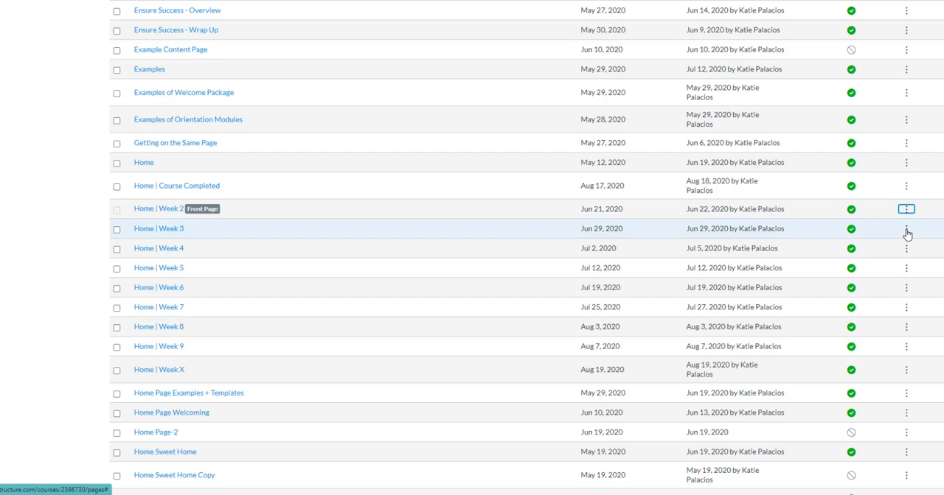
{"action": "mouse_move", "coordinate": [171, 214]}
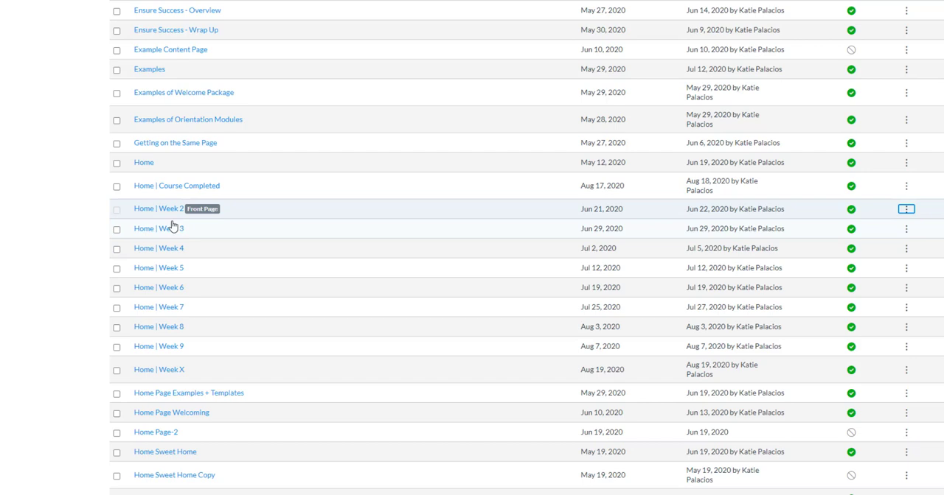
{"action": "mouse_move", "coordinate": [916, 248]}
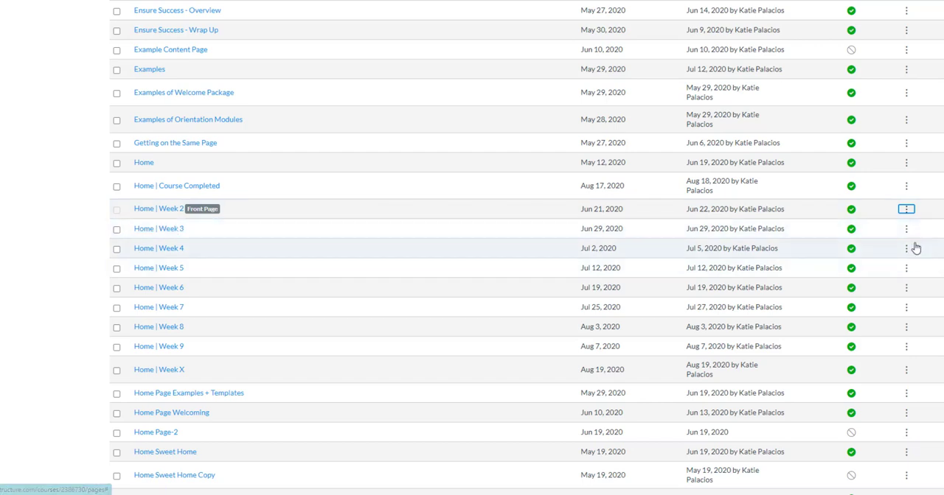
{"action": "left_click", "coordinate": [905, 229]}
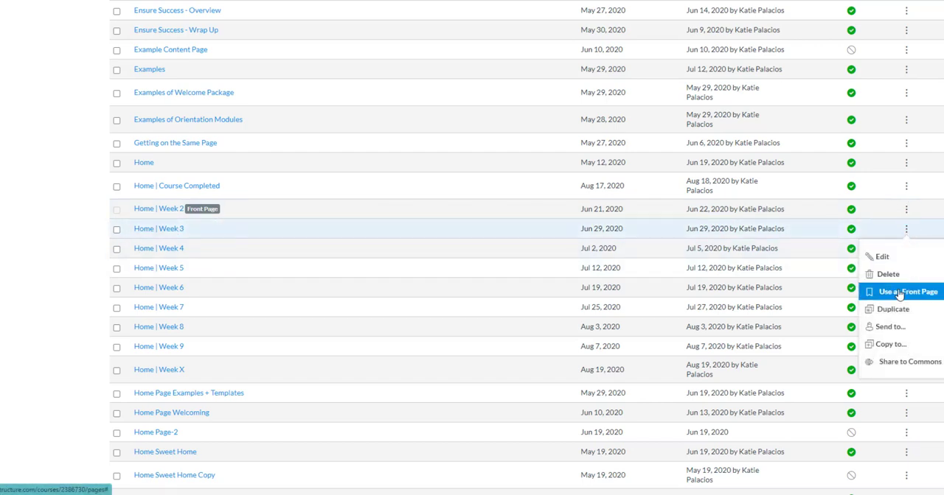
{"action": "left_click", "coordinate": [908, 292]}
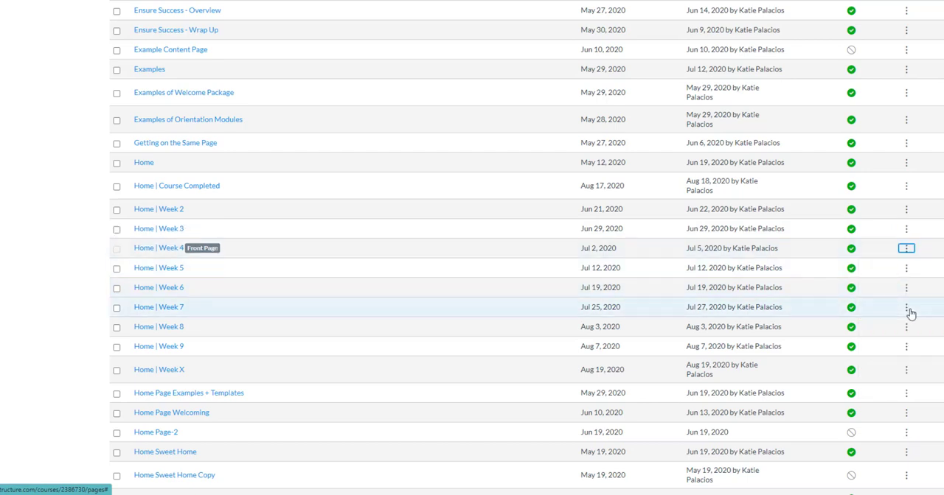
{"action": "mouse_move", "coordinate": [155, 254]}
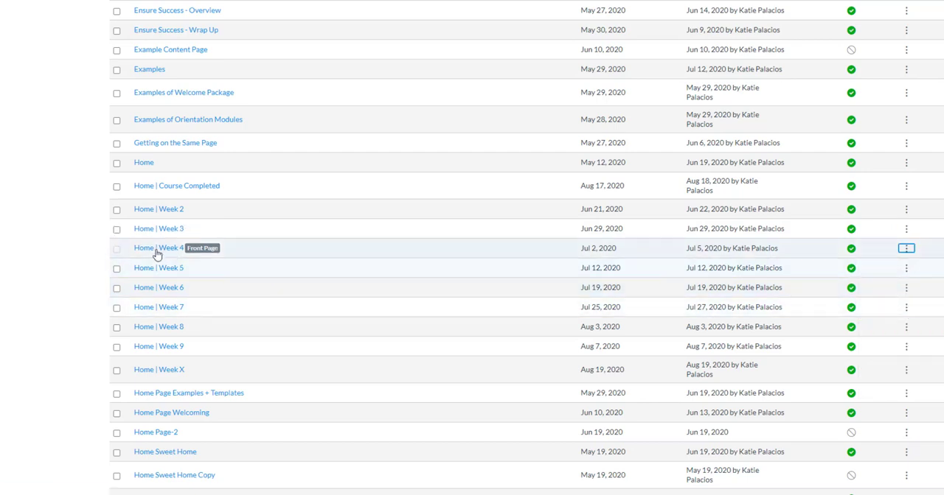
{"action": "mouse_move", "coordinate": [158, 247]}
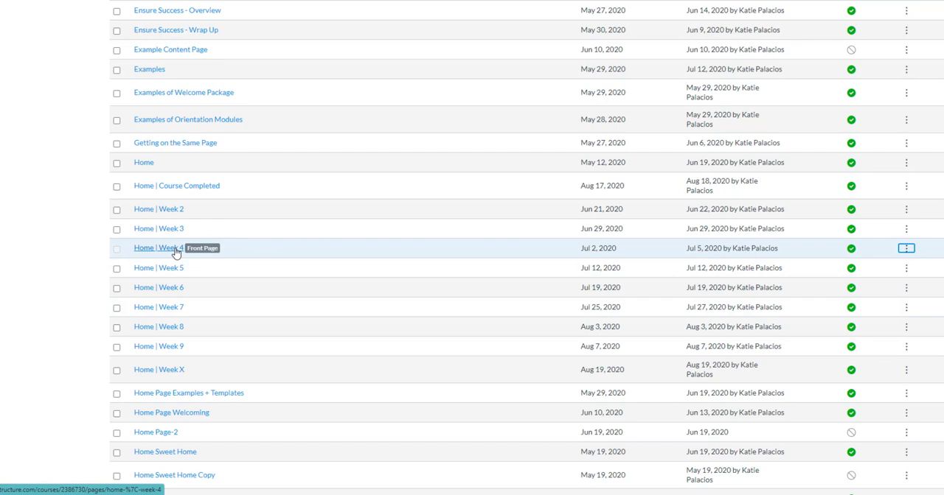
{"action": "mouse_move", "coordinate": [204, 253]}
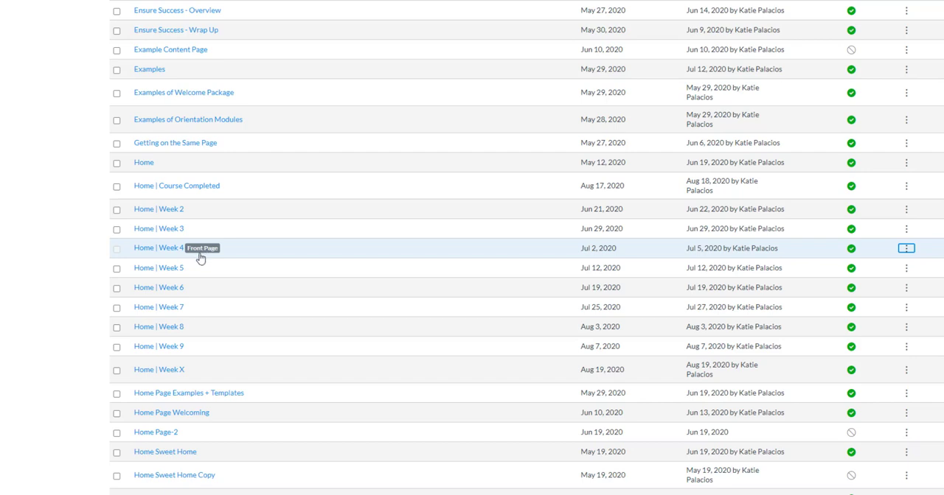
{"action": "mouse_move", "coordinate": [145, 163]}
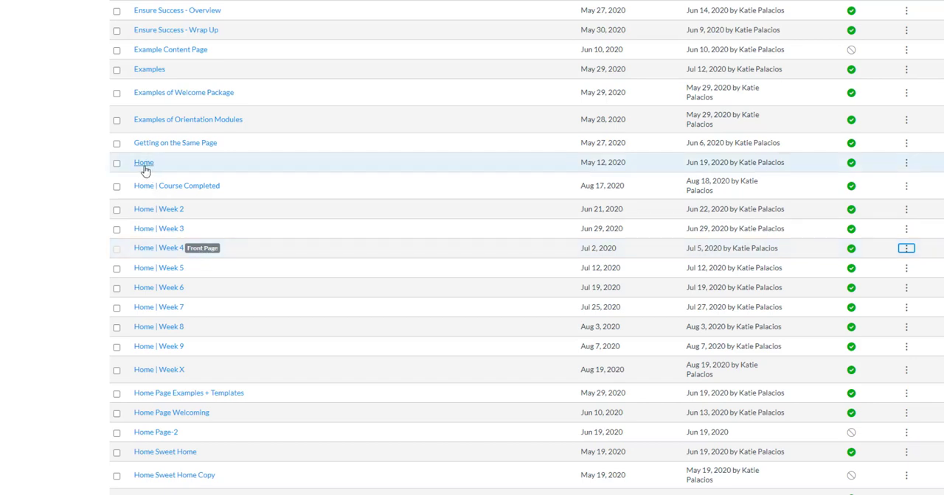
{"action": "mouse_move", "coordinate": [144, 162]}
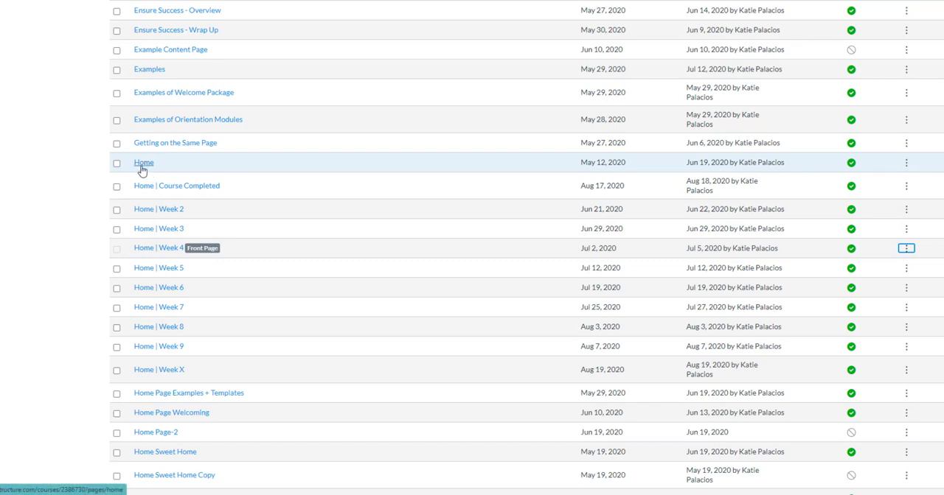
{"action": "mouse_move", "coordinate": [157, 262]}
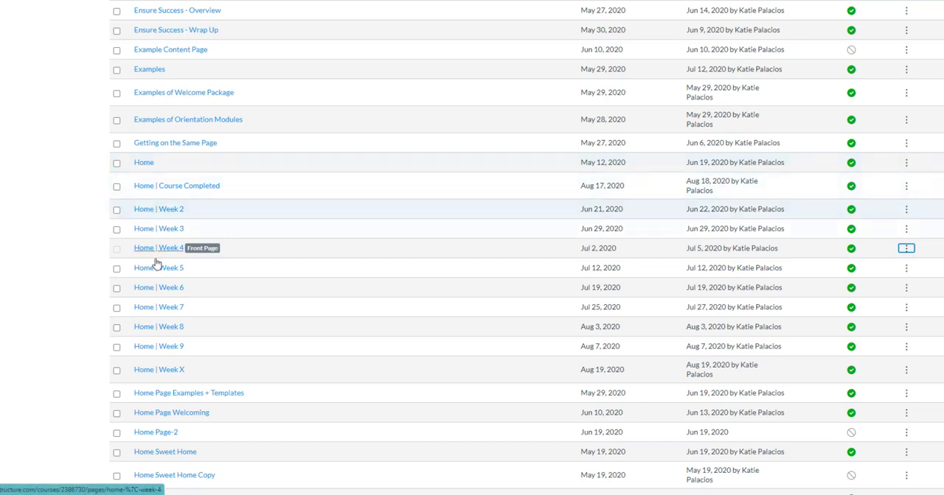
{"action": "mouse_move", "coordinate": [160, 368]}
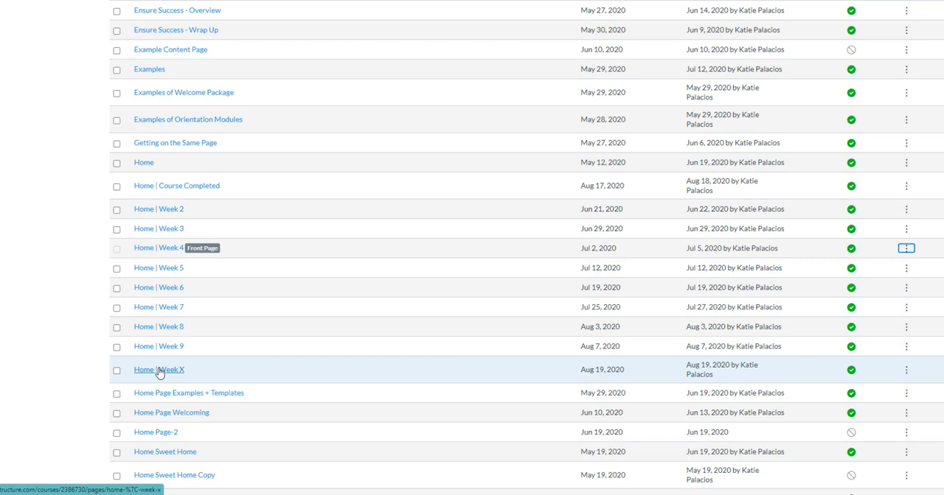
{"action": "mouse_move", "coordinate": [209, 253]}
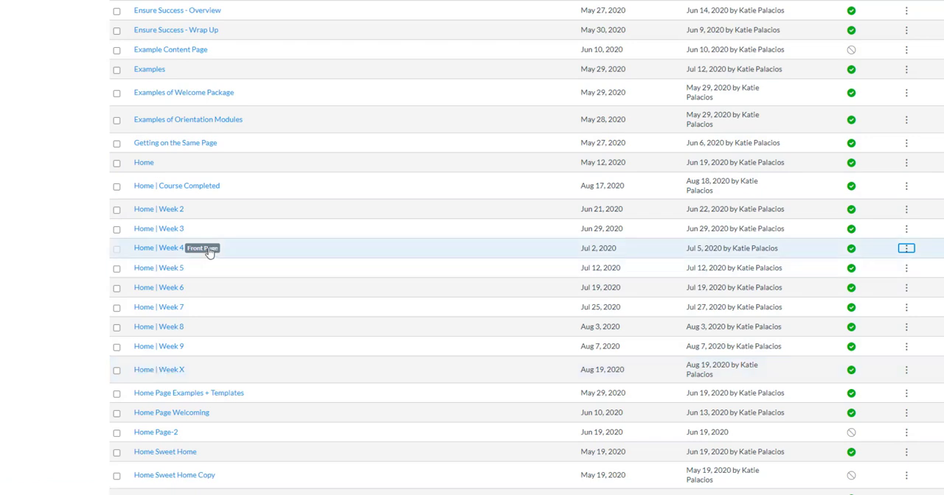
{"action": "mouse_move", "coordinate": [155, 165]}
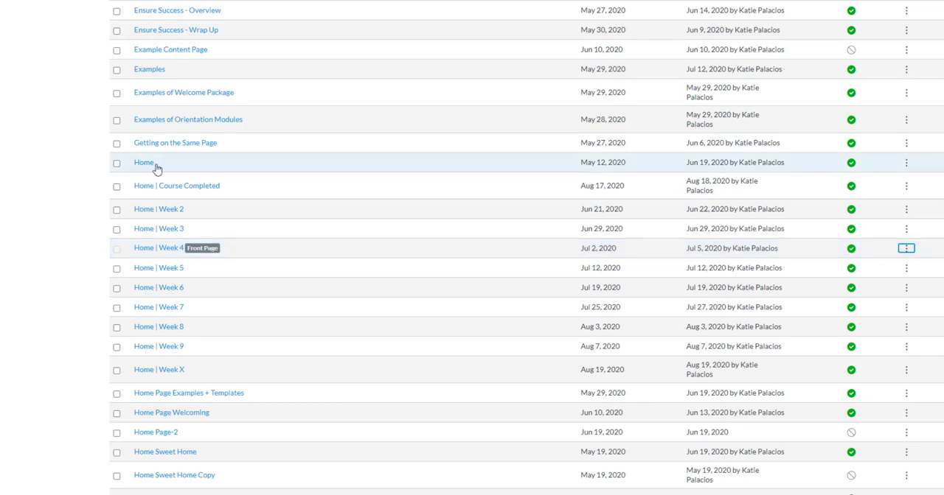
{"action": "mouse_move", "coordinate": [252, 287]}
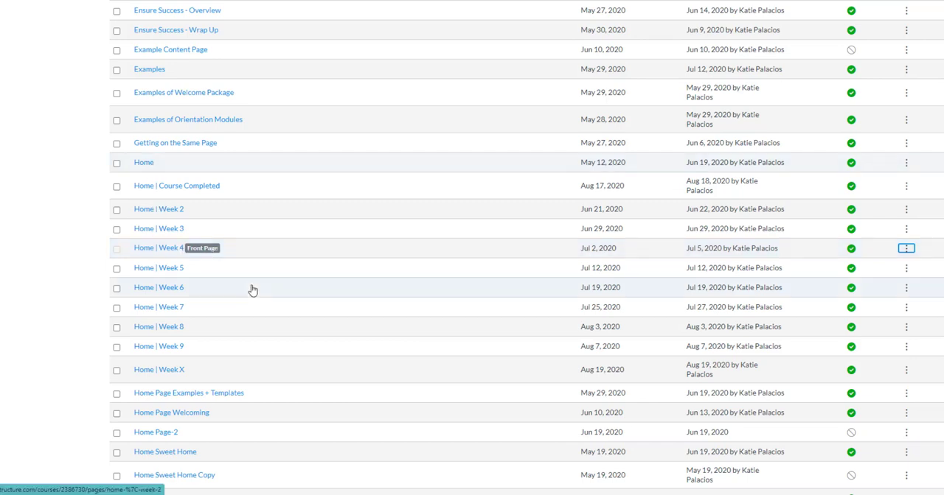
{"action": "mouse_move", "coordinate": [246, 298]}
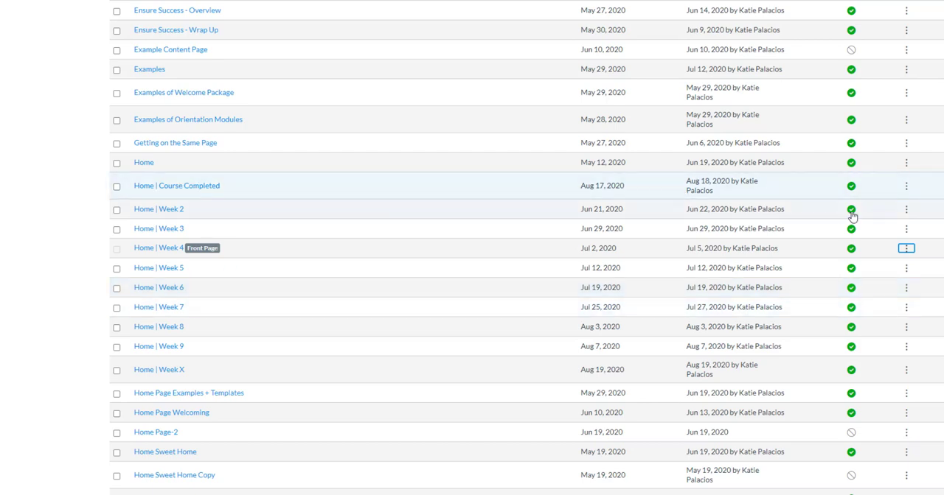
{"action": "mouse_move", "coordinate": [837, 251]}
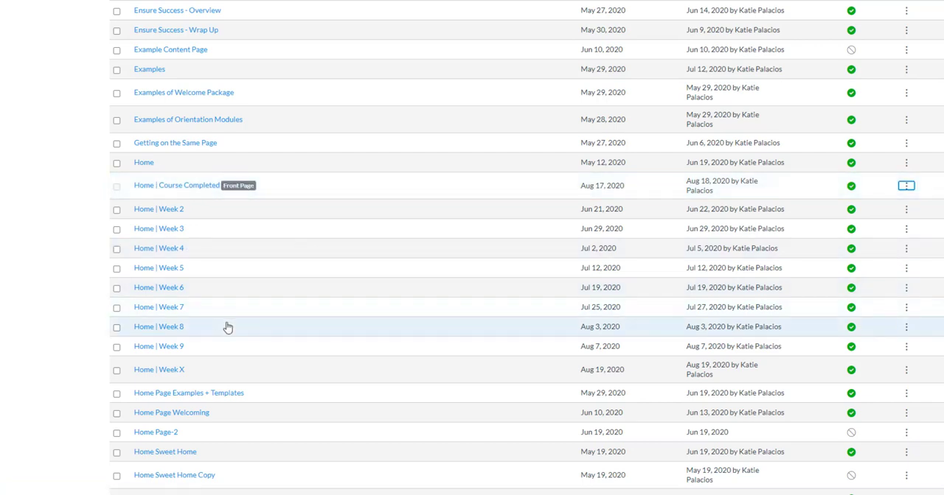
{"action": "mouse_move", "coordinate": [180, 214]}
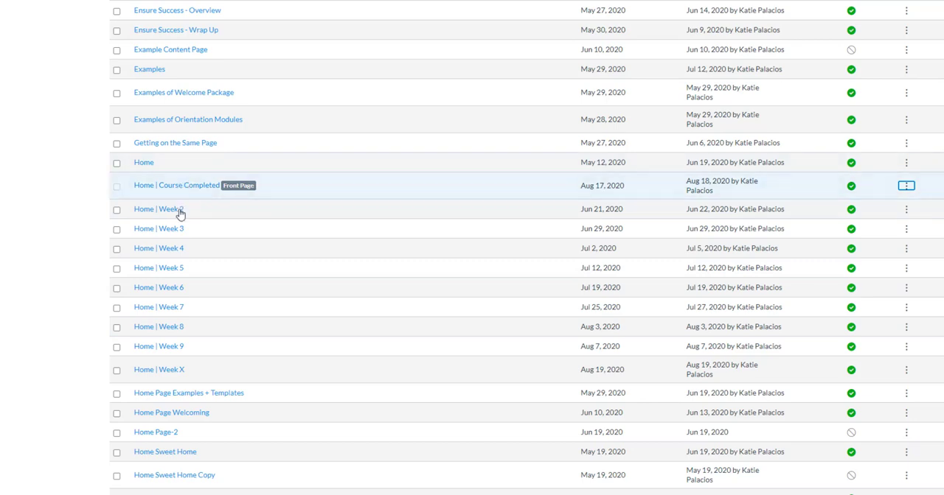
{"action": "mouse_move", "coordinate": [160, 346]}
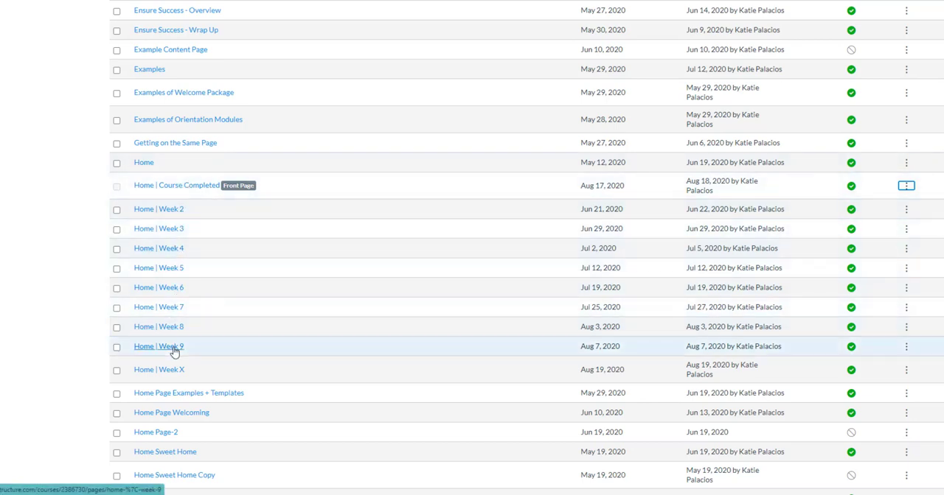